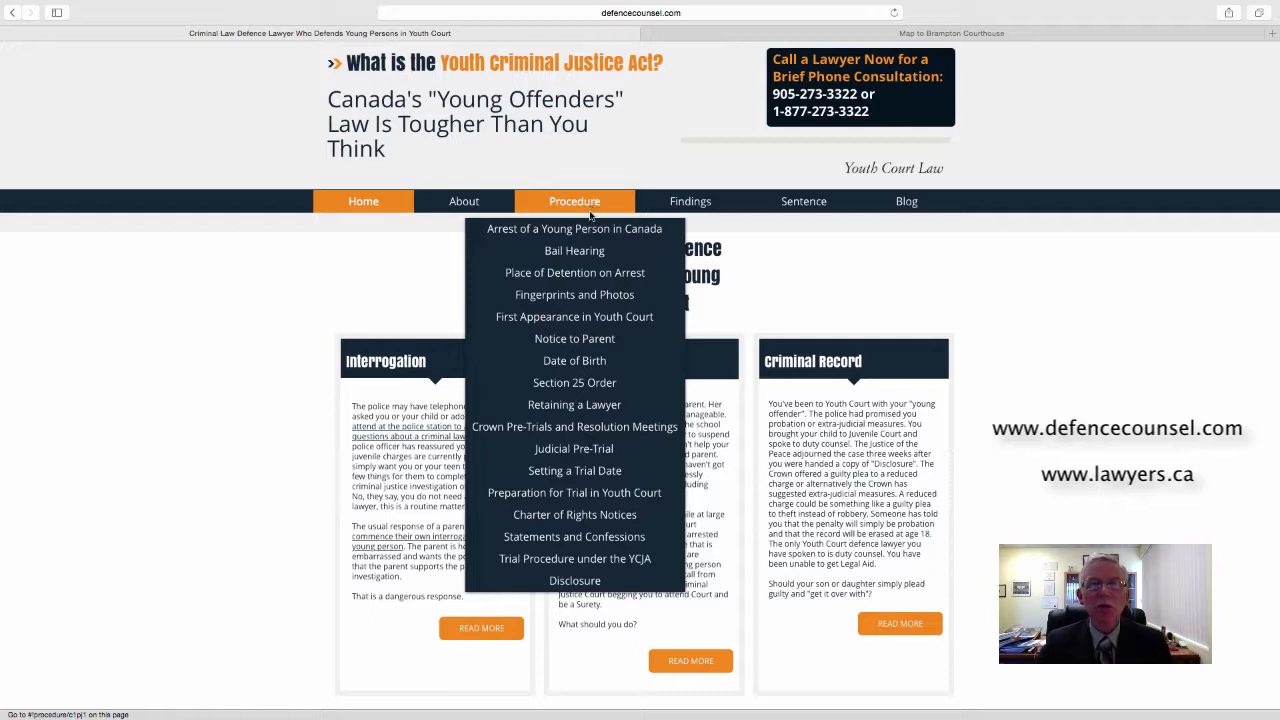
mouse_move(574, 228)
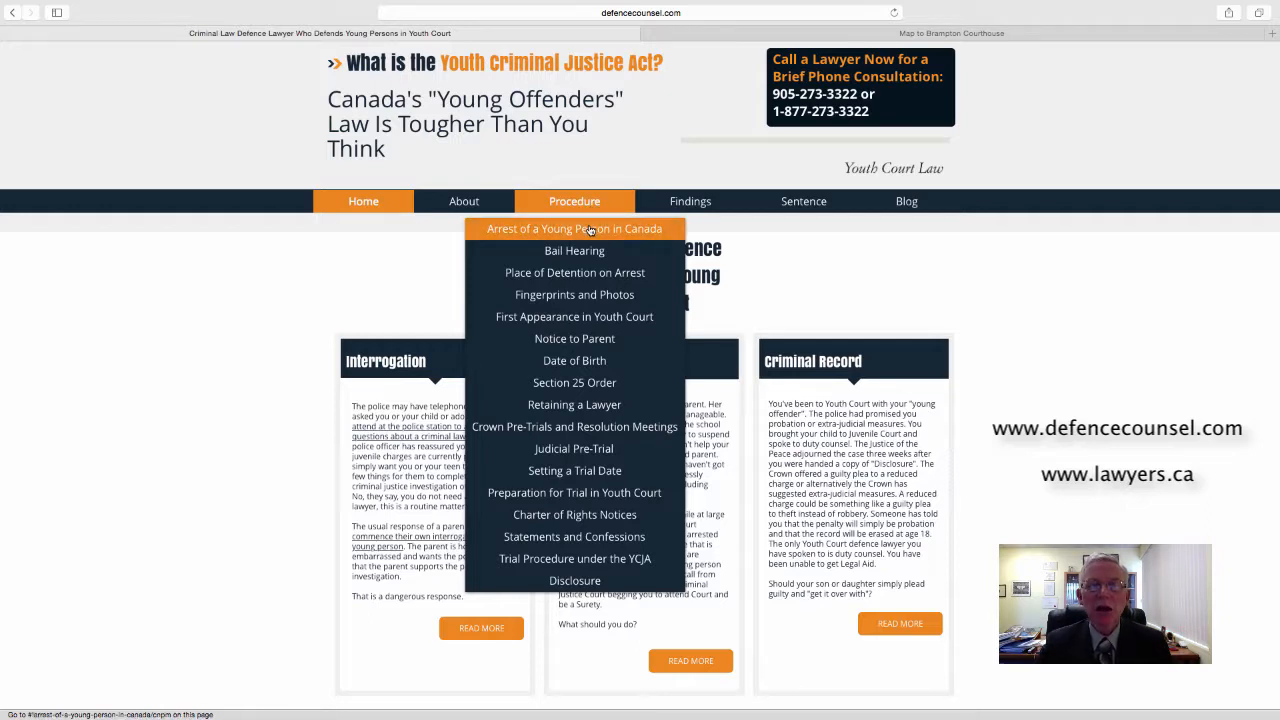
mouse_move(574, 250)
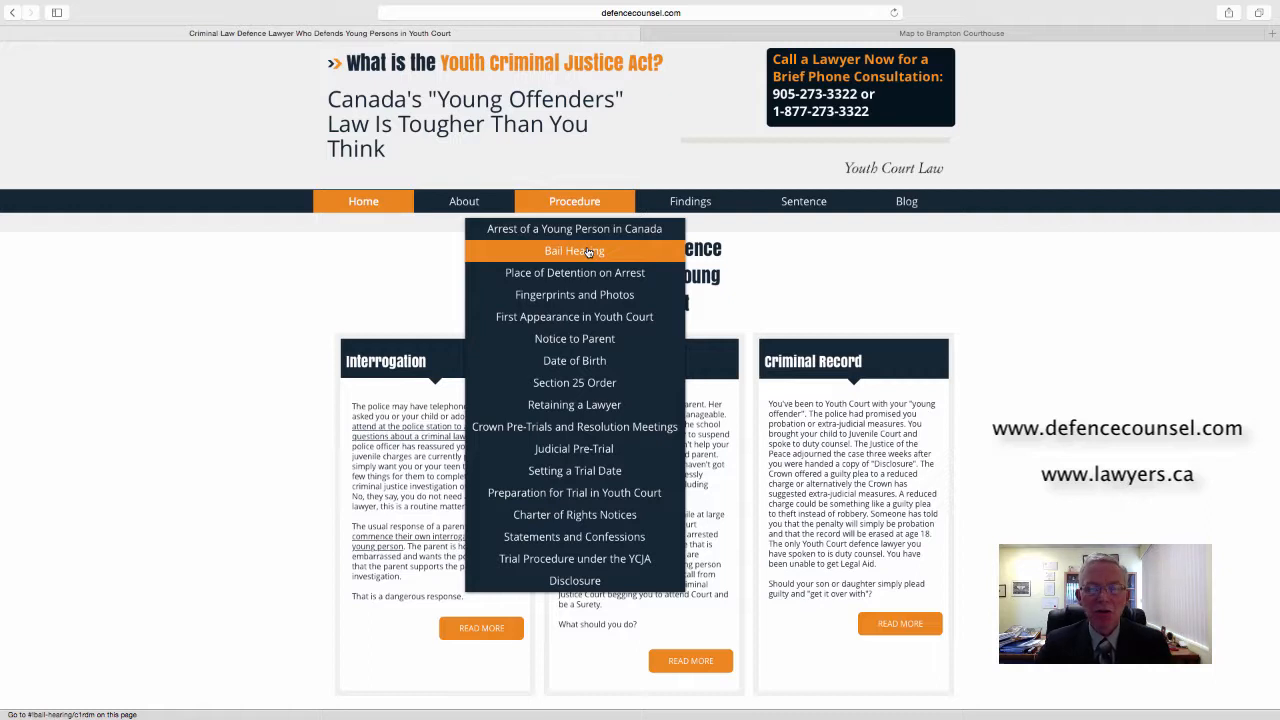
mouse_move(574, 294)
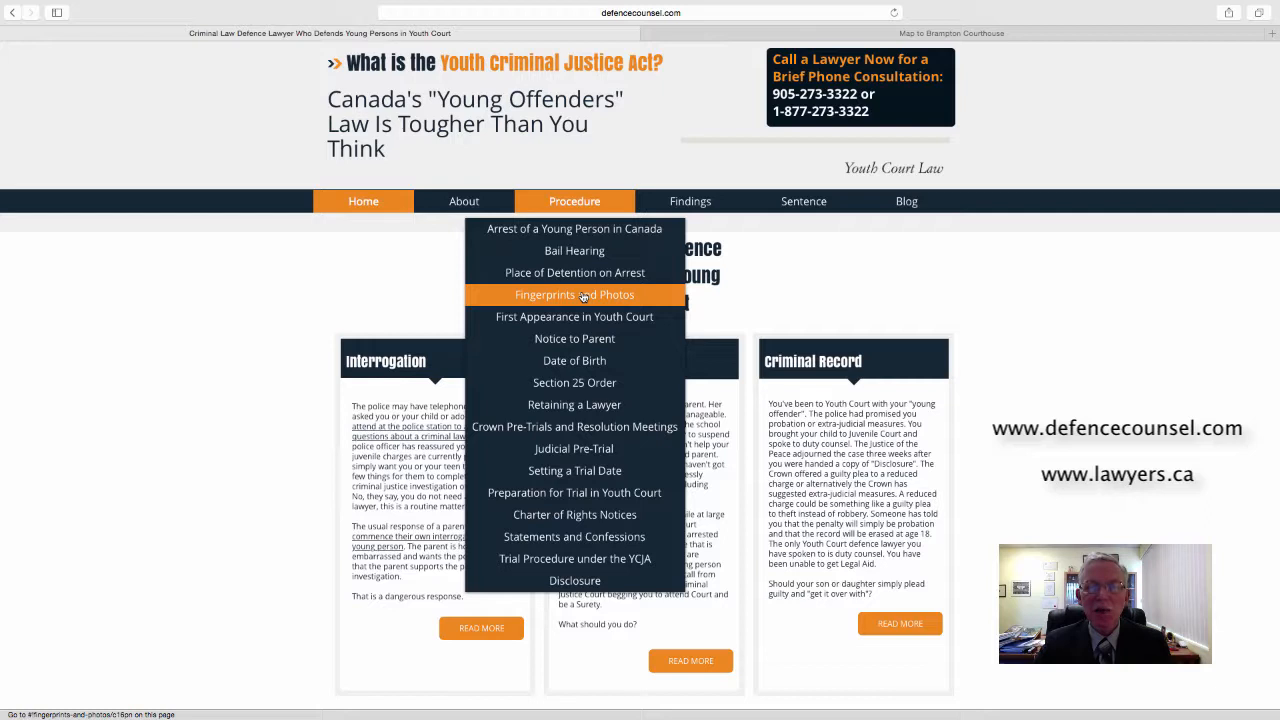
mouse_move(586, 317)
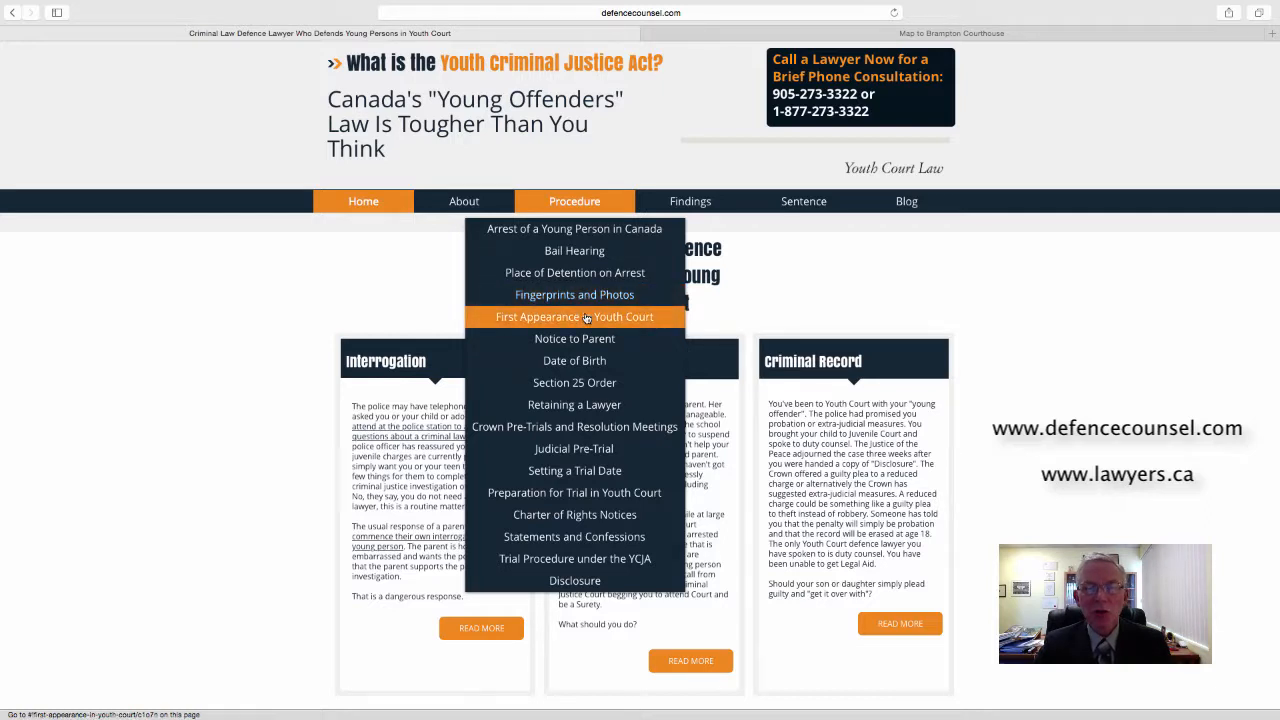
Choose 'First Appearance in Youth Court' from the Procedure menu to view the section 32 excerpt.
click(574, 316)
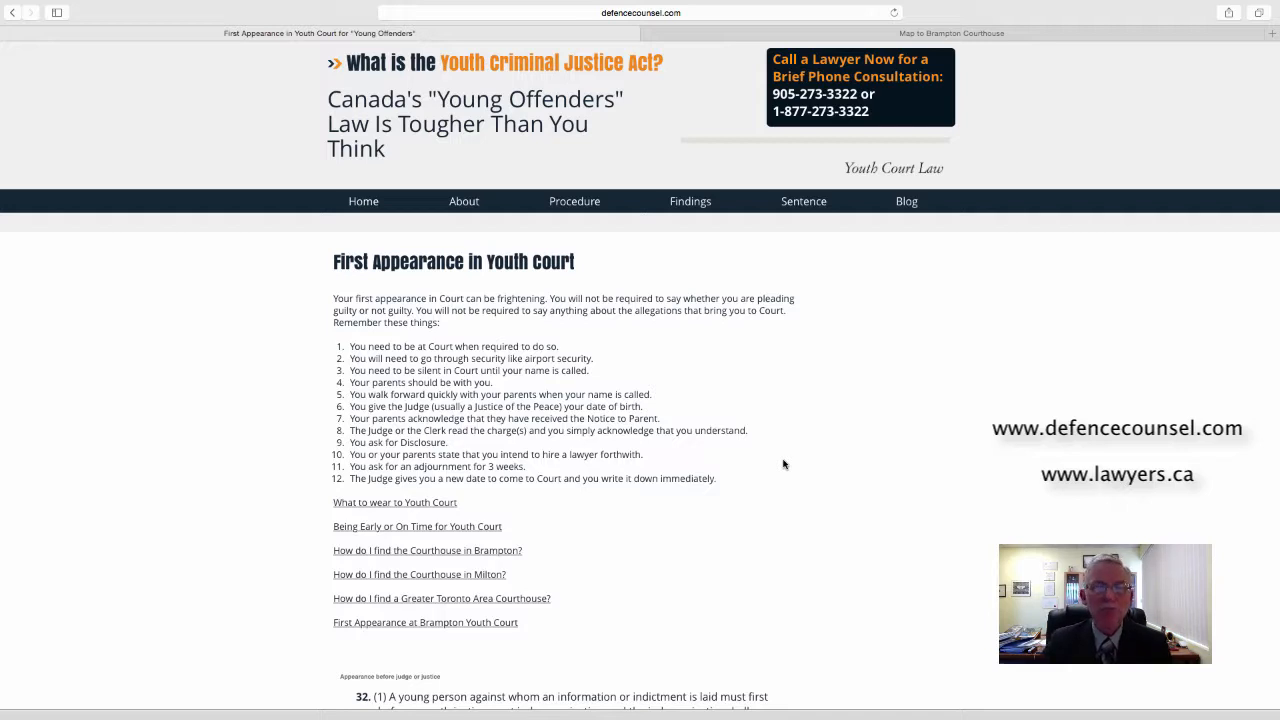
Reopen the Procedure dropdown over the First Appearance page.
click(574, 201)
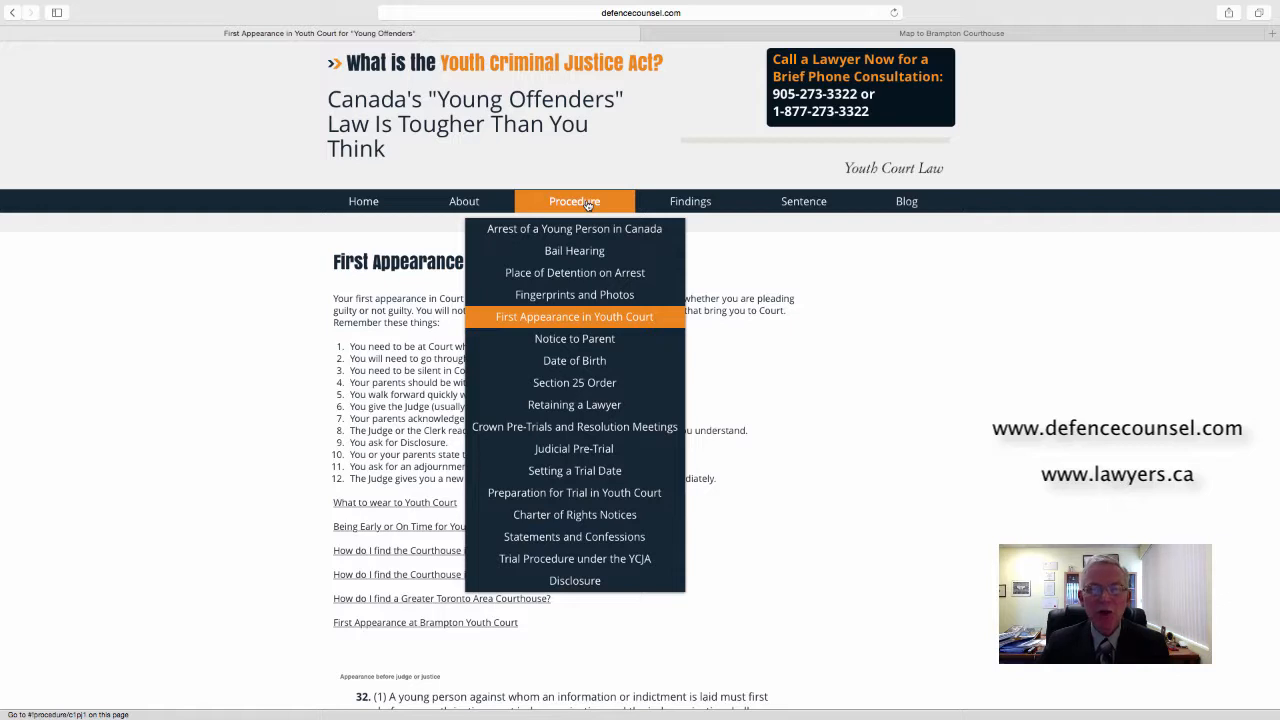
mouse_move(574, 338)
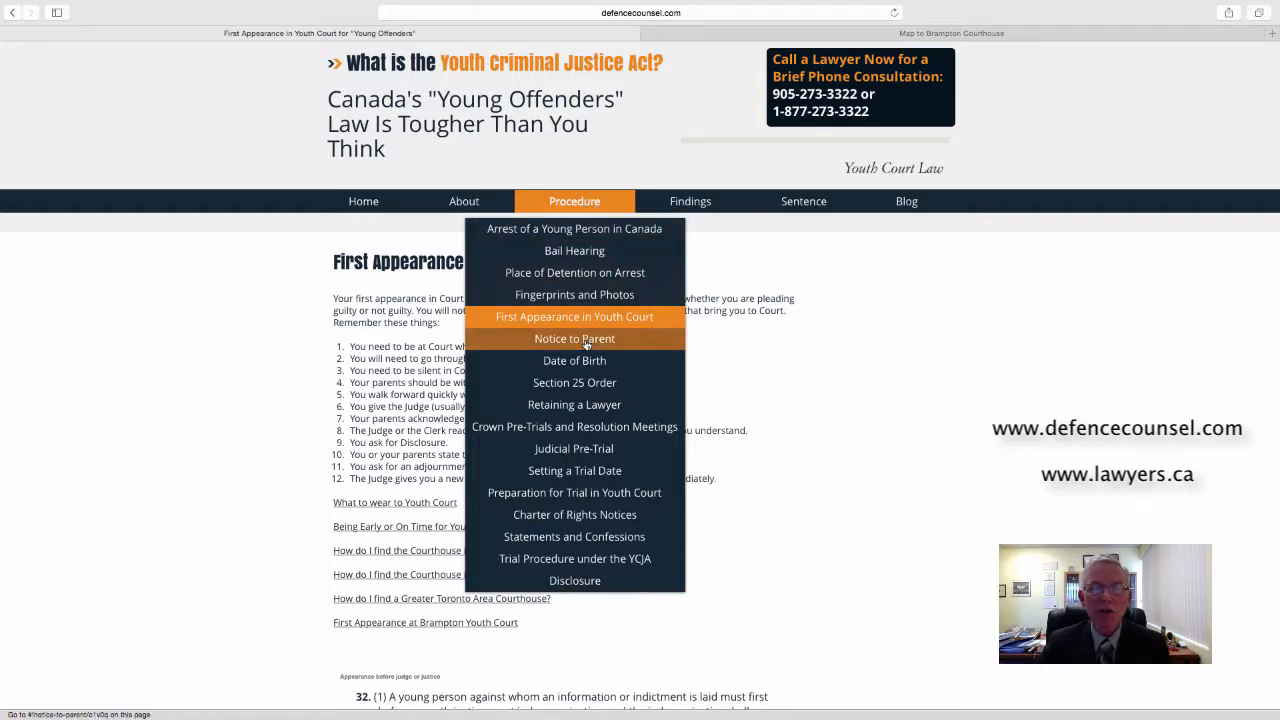
mouse_move(574, 360)
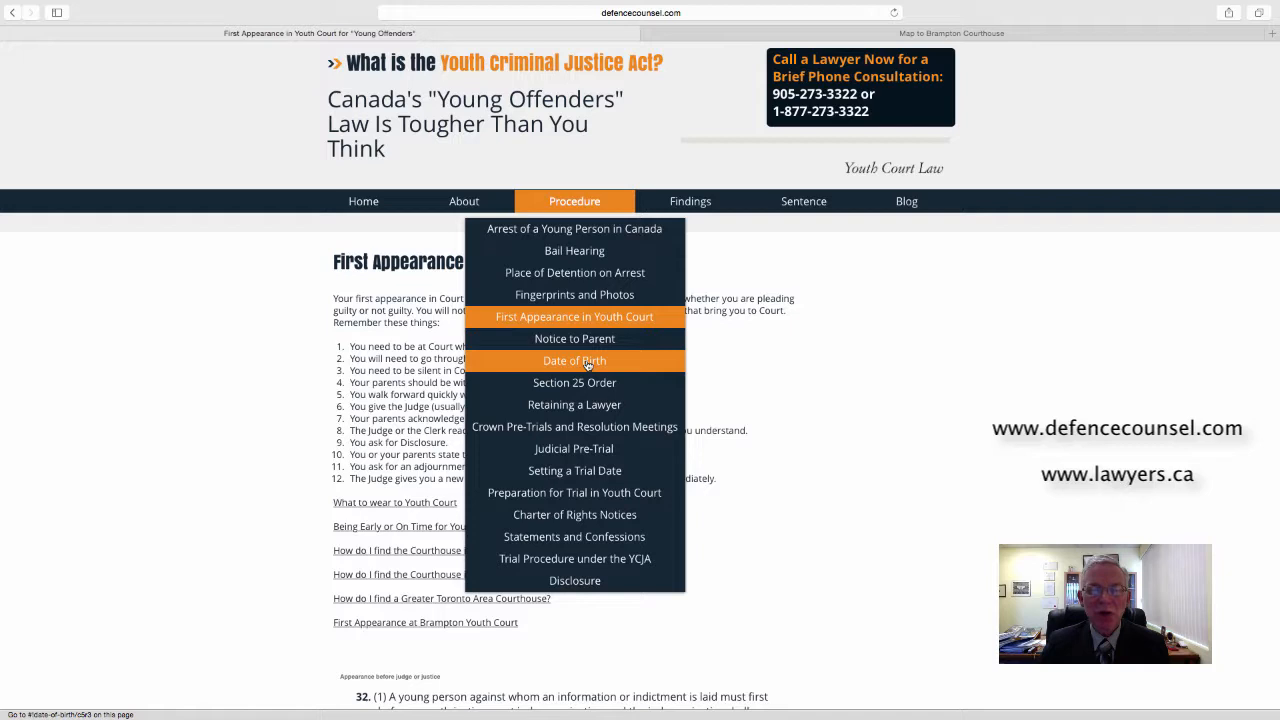
mouse_move(582, 382)
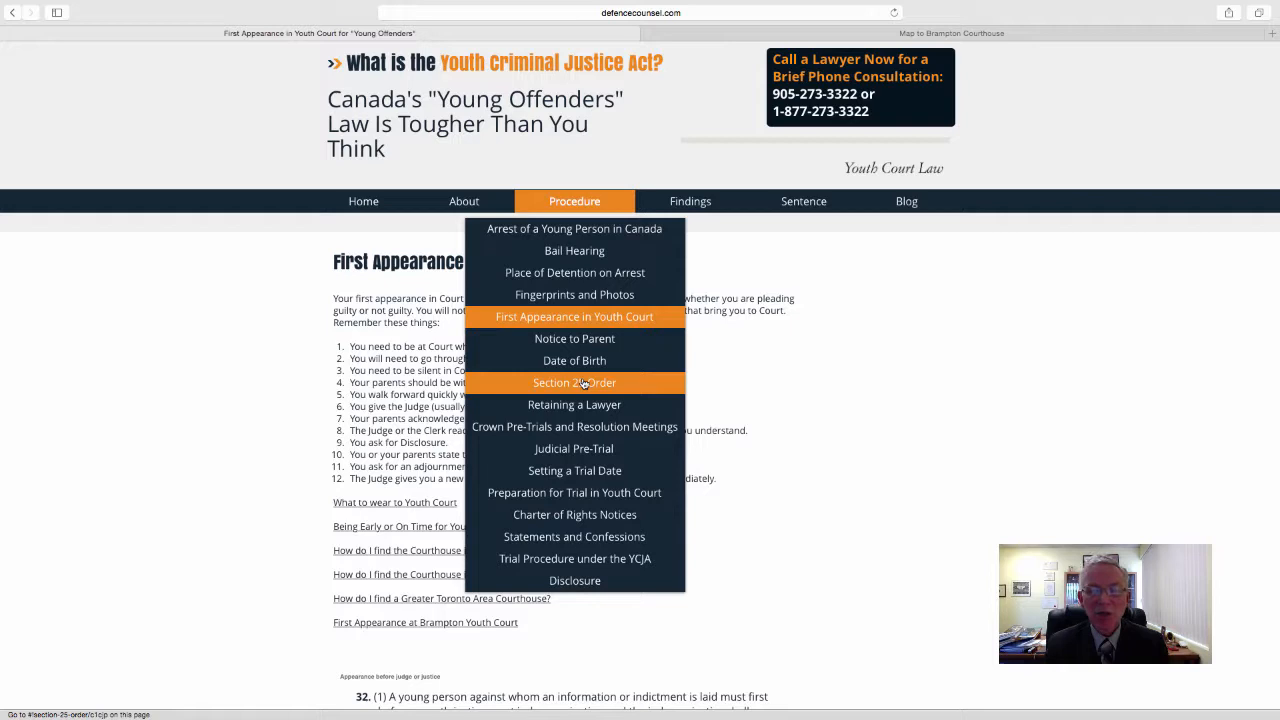
mouse_move(586, 387)
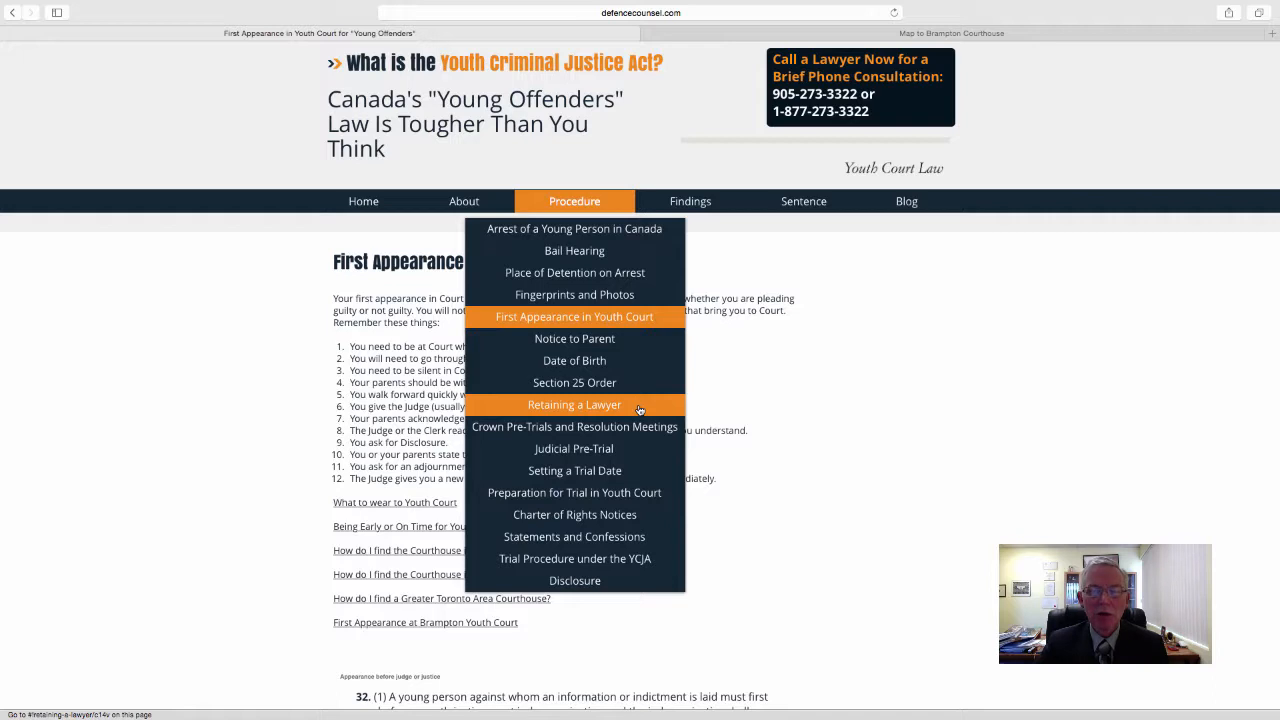
mouse_move(639, 427)
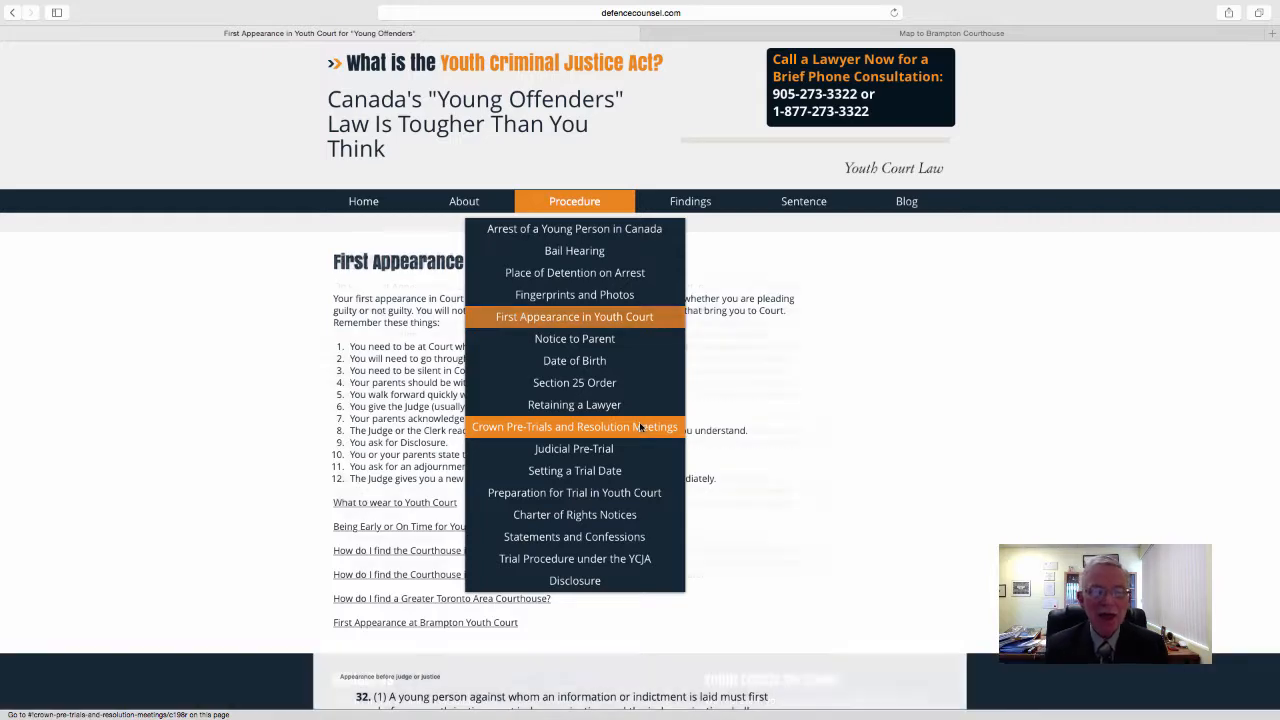
Go to 'Crown Pre-Trials and Resolution Meetings' and dismiss the Procedure menu.
click(574, 426)
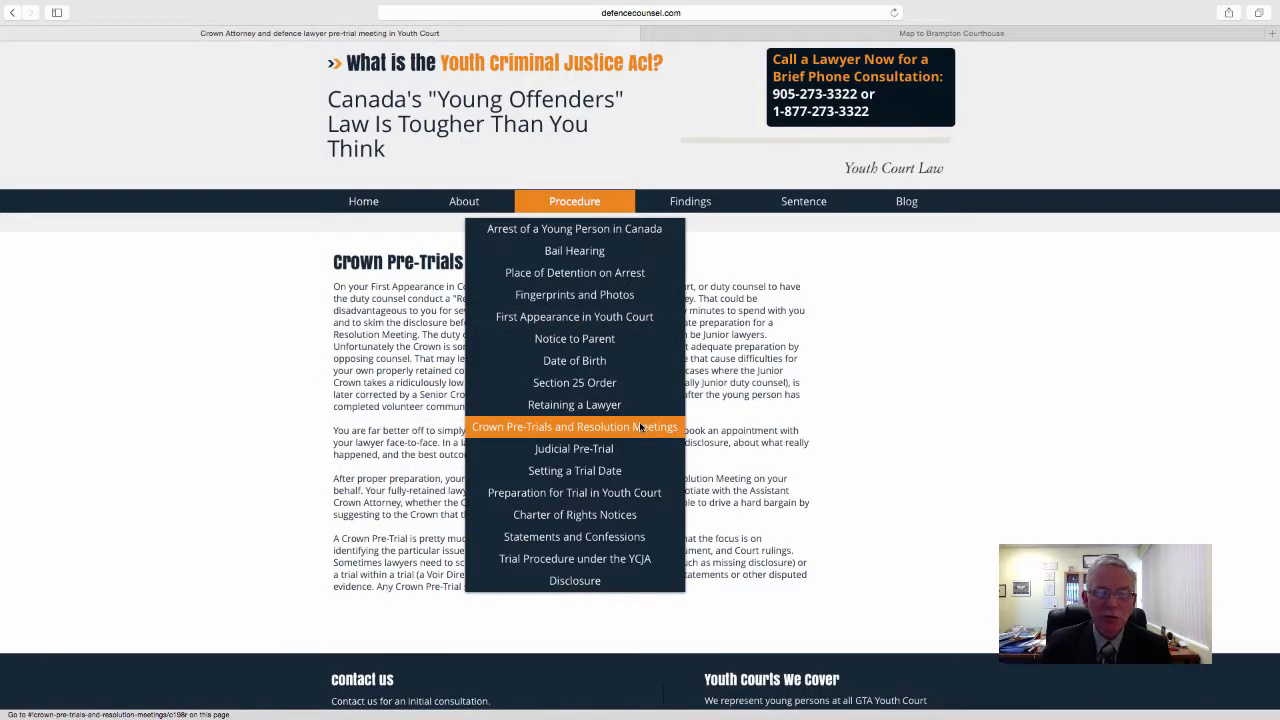
click(574, 426)
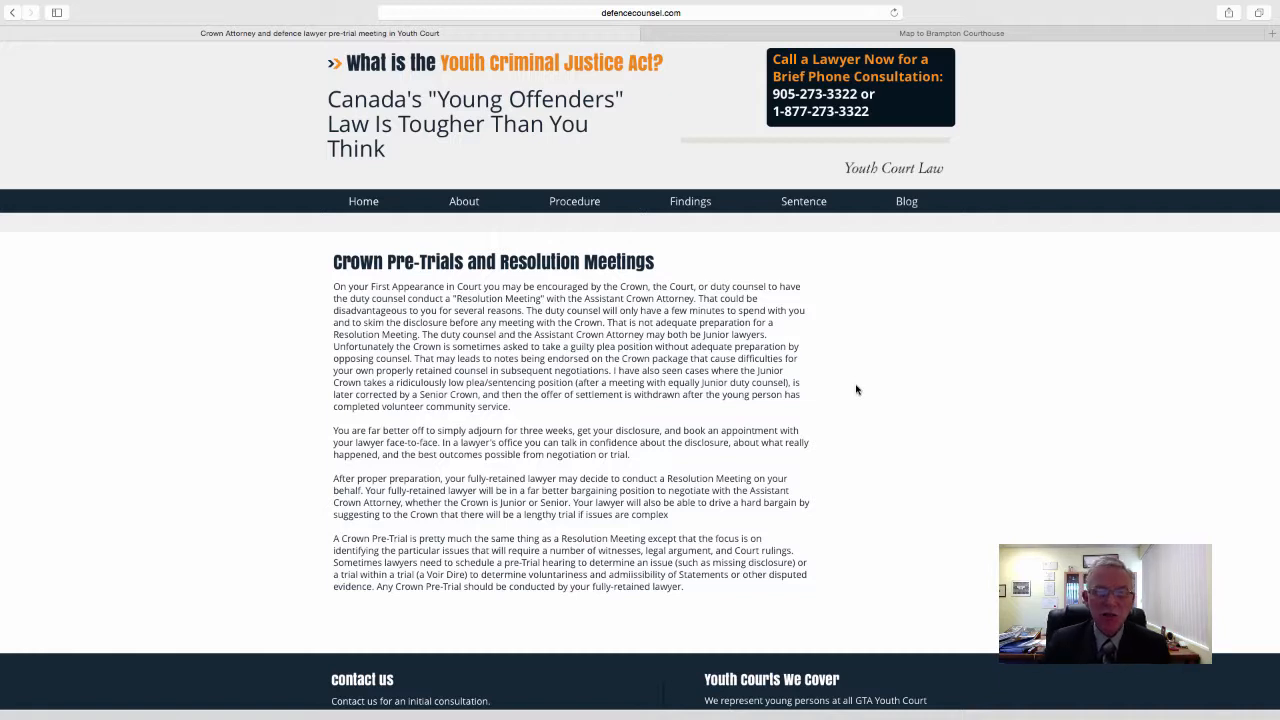
Open the Judicial Pre-Trial page from Procedure, then reopen the Procedure dropdown.
click(574, 201)
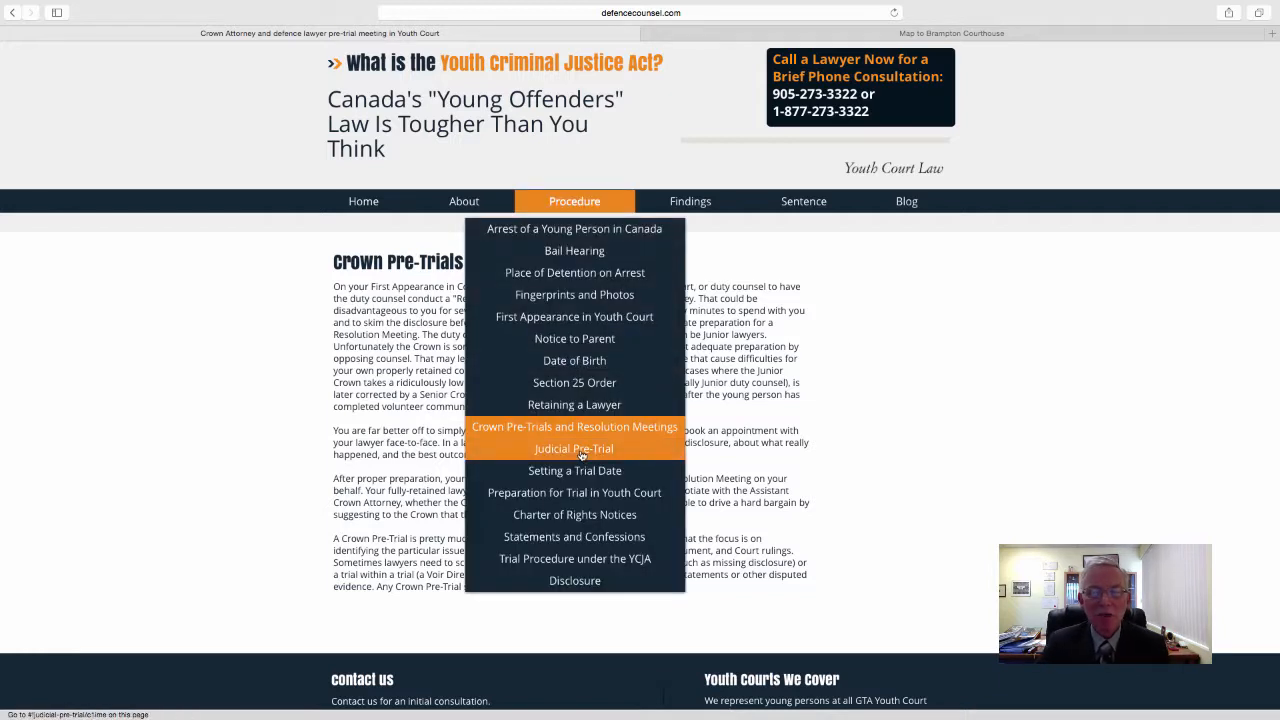
click(574, 448)
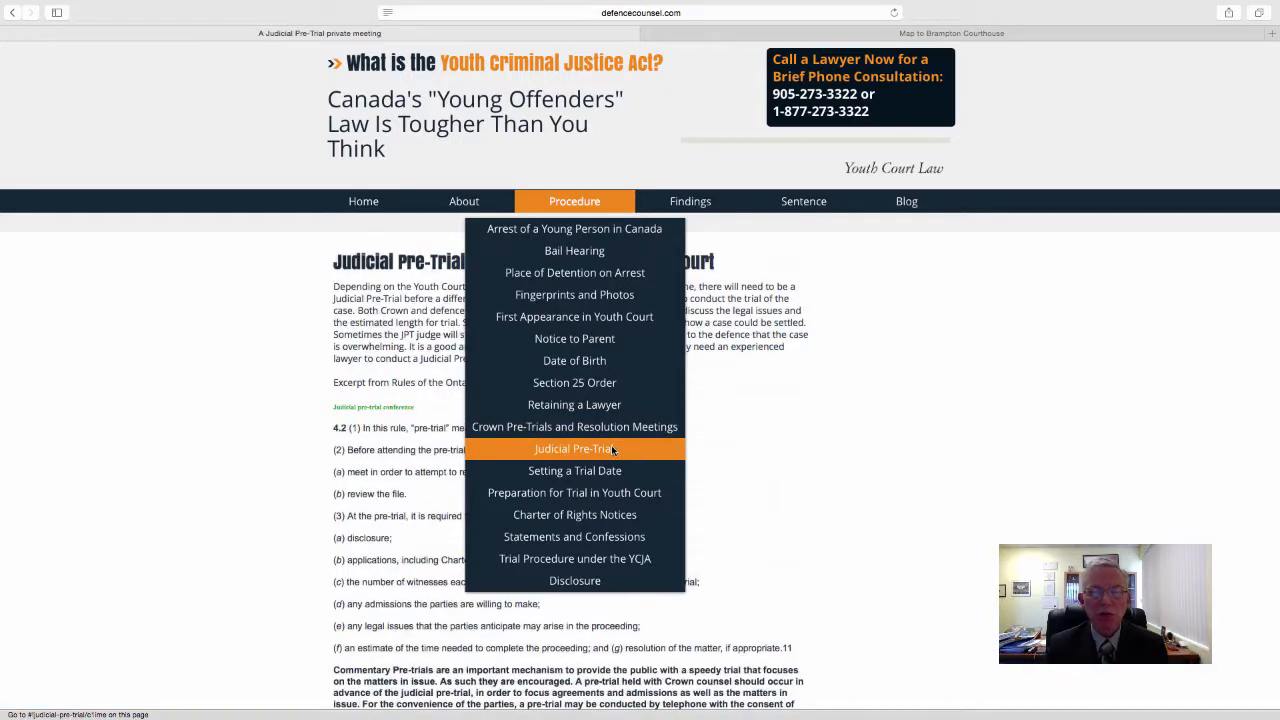
mouse_move(837, 455)
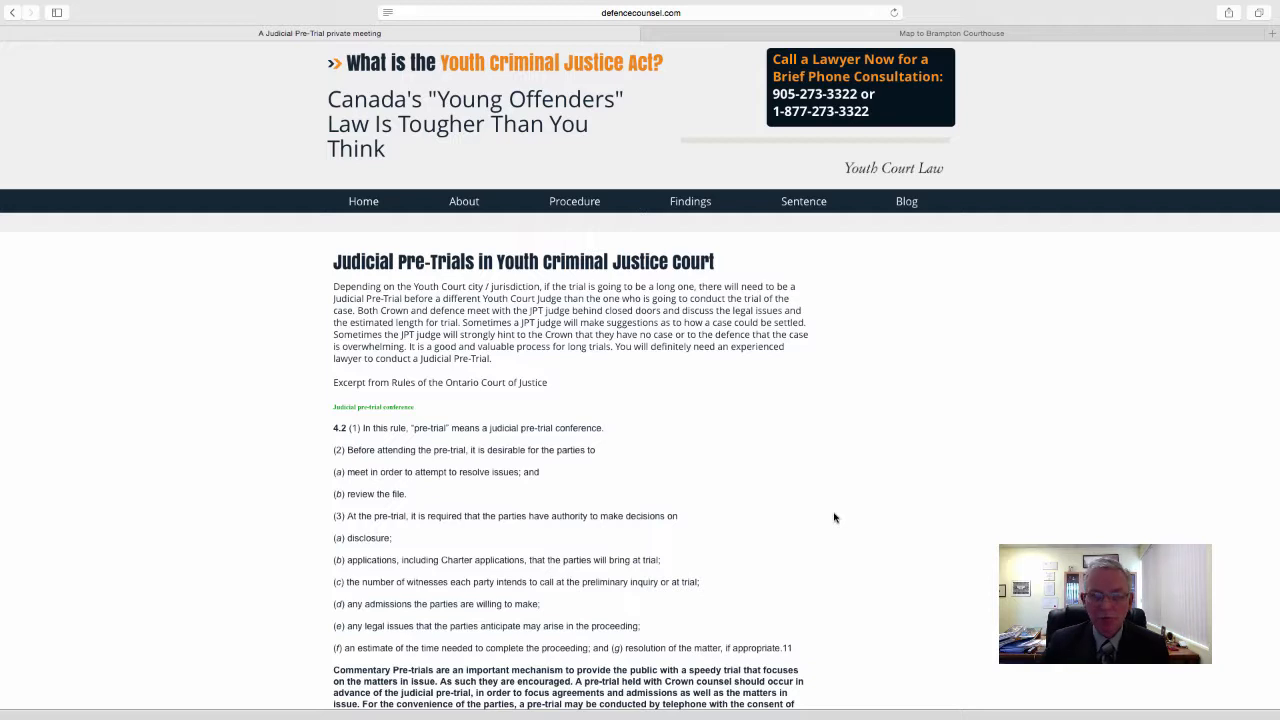
click(574, 201)
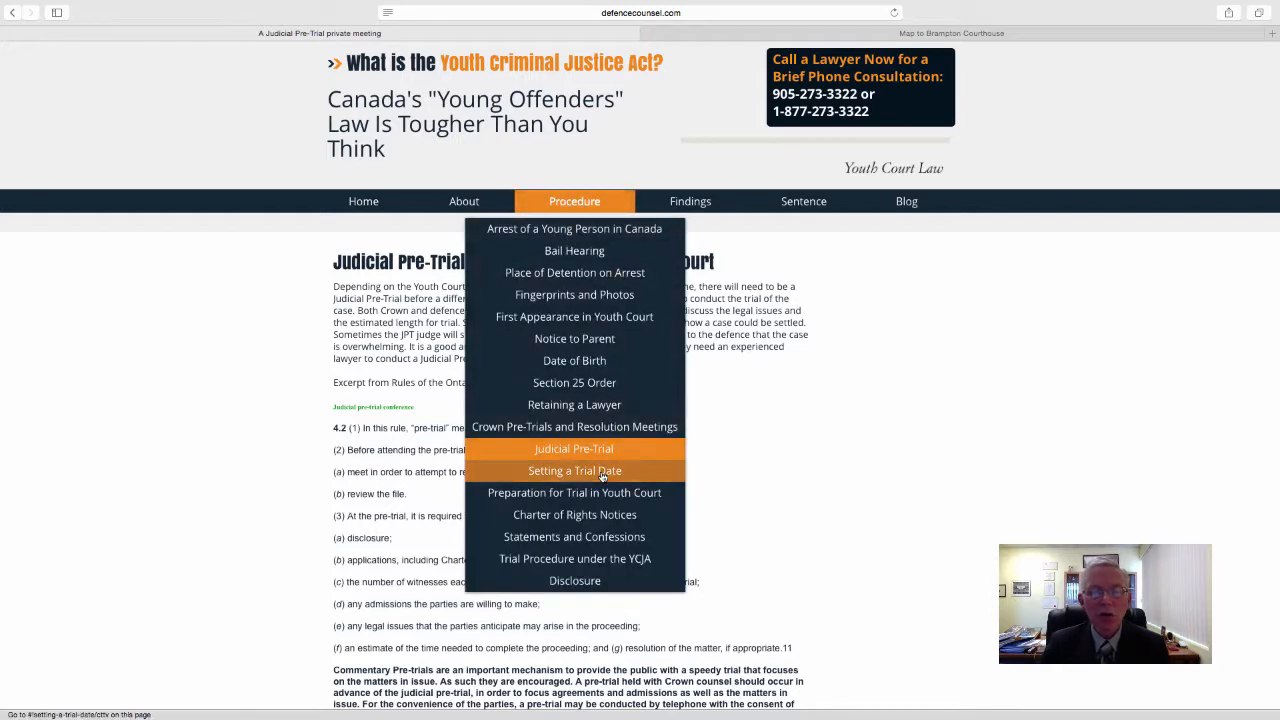
mouse_move(640, 475)
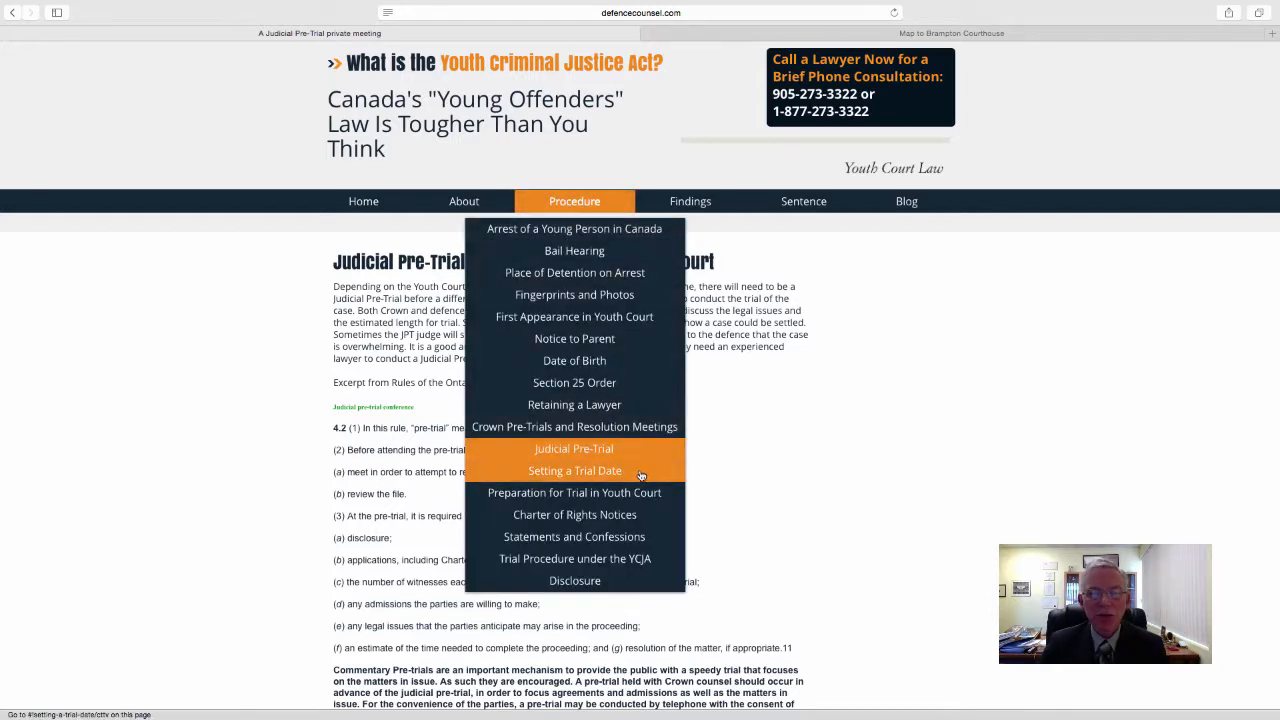
mouse_move(574, 493)
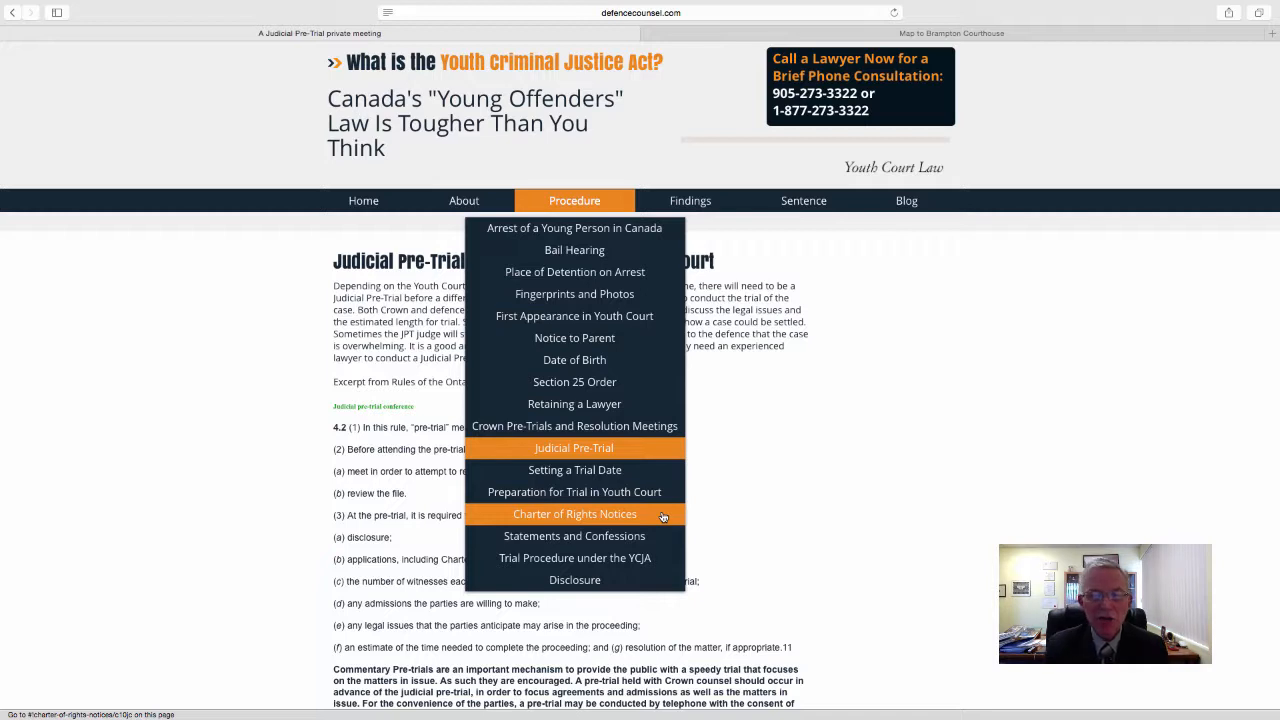
mouse_move(658, 531)
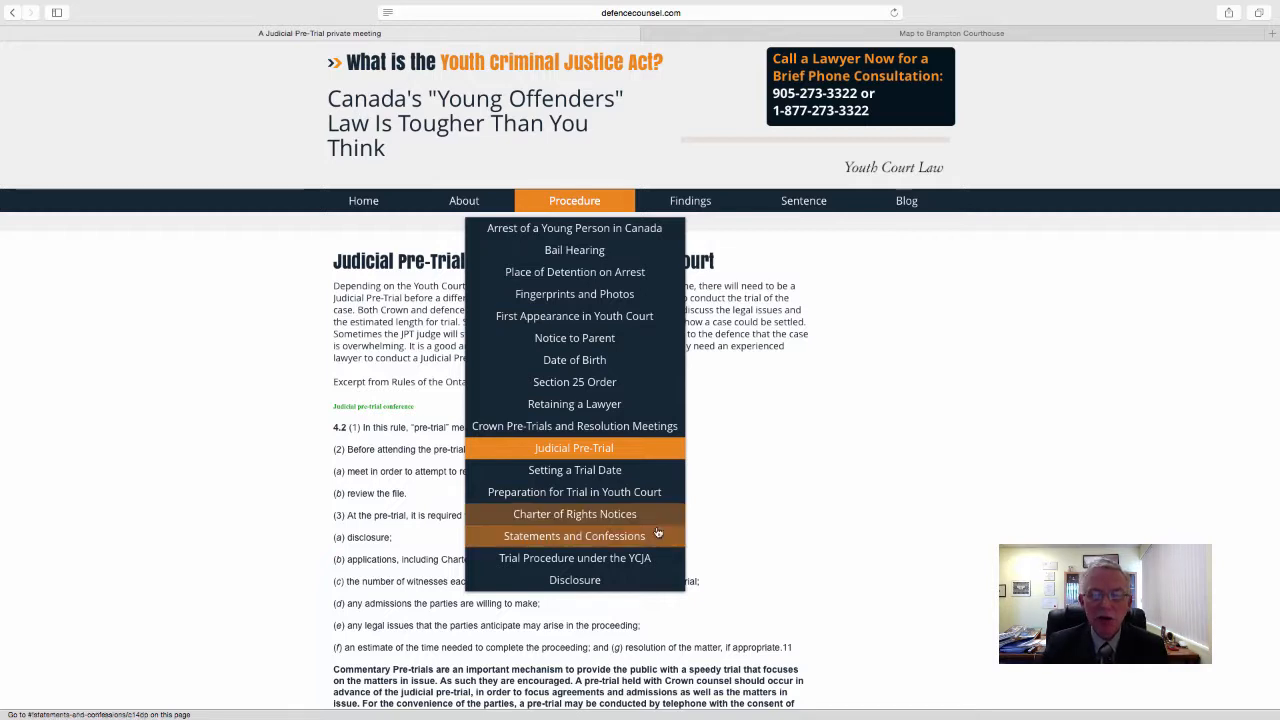
Choose 'Statements and Confessions' to view the section 146 YCJA page.
click(574, 535)
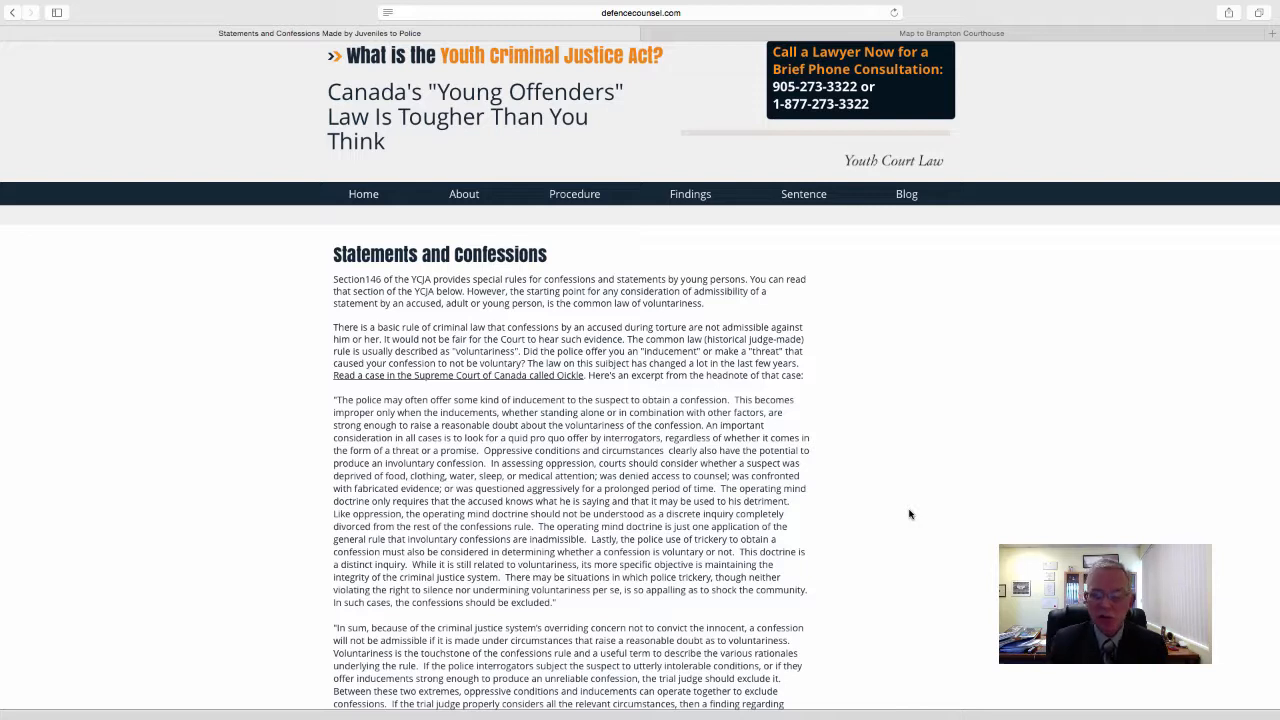
mouse_move(876, 508)
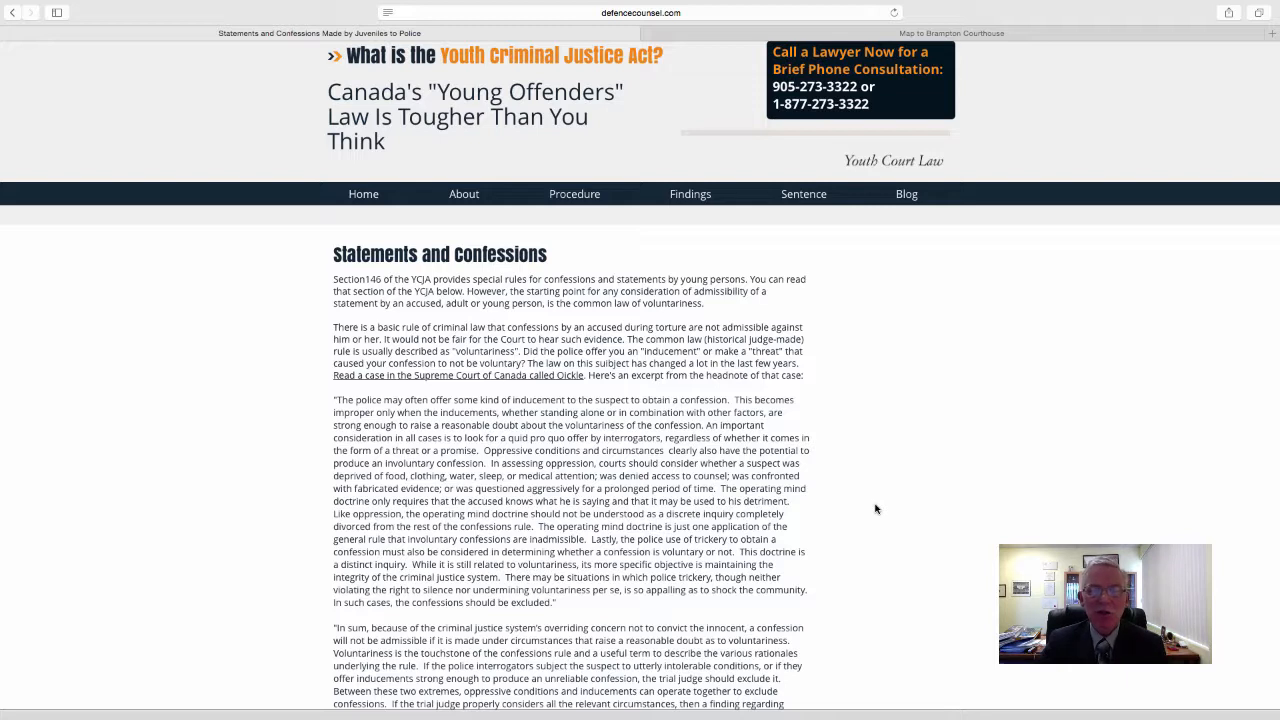
mouse_move(636, 257)
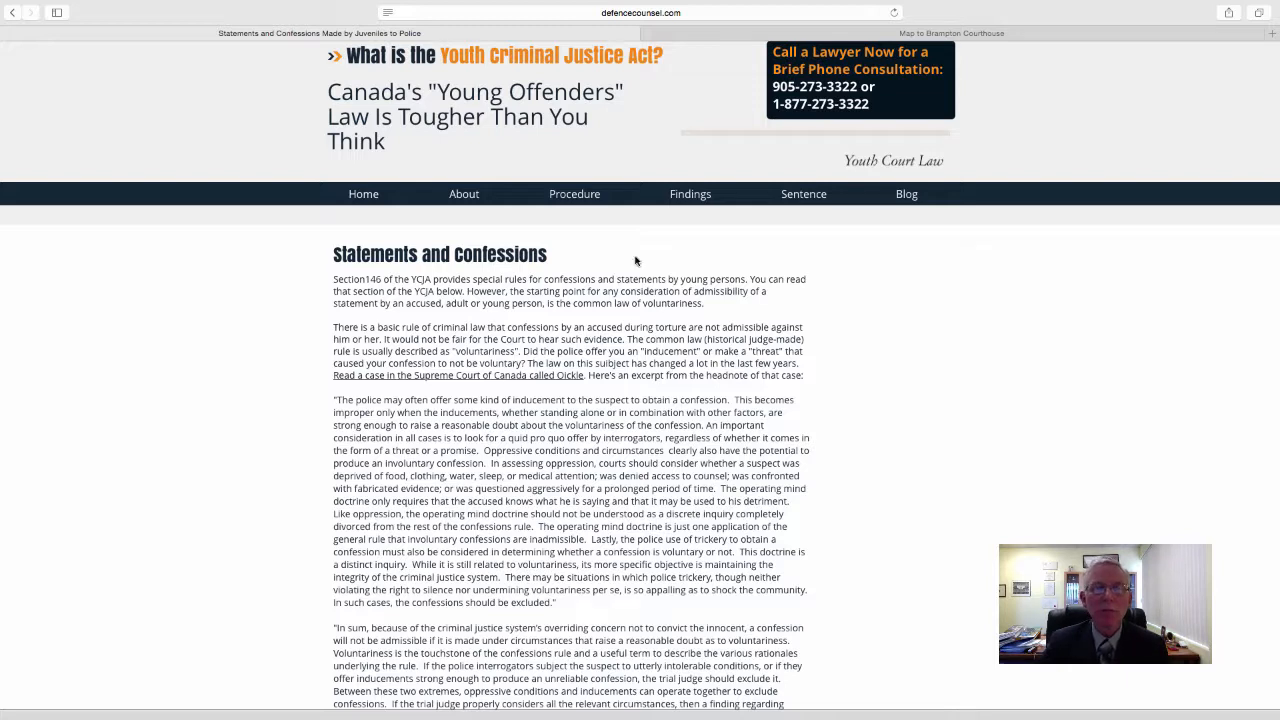
Go to Procedure > Disclosure and dismiss the topics menu.
click(574, 193)
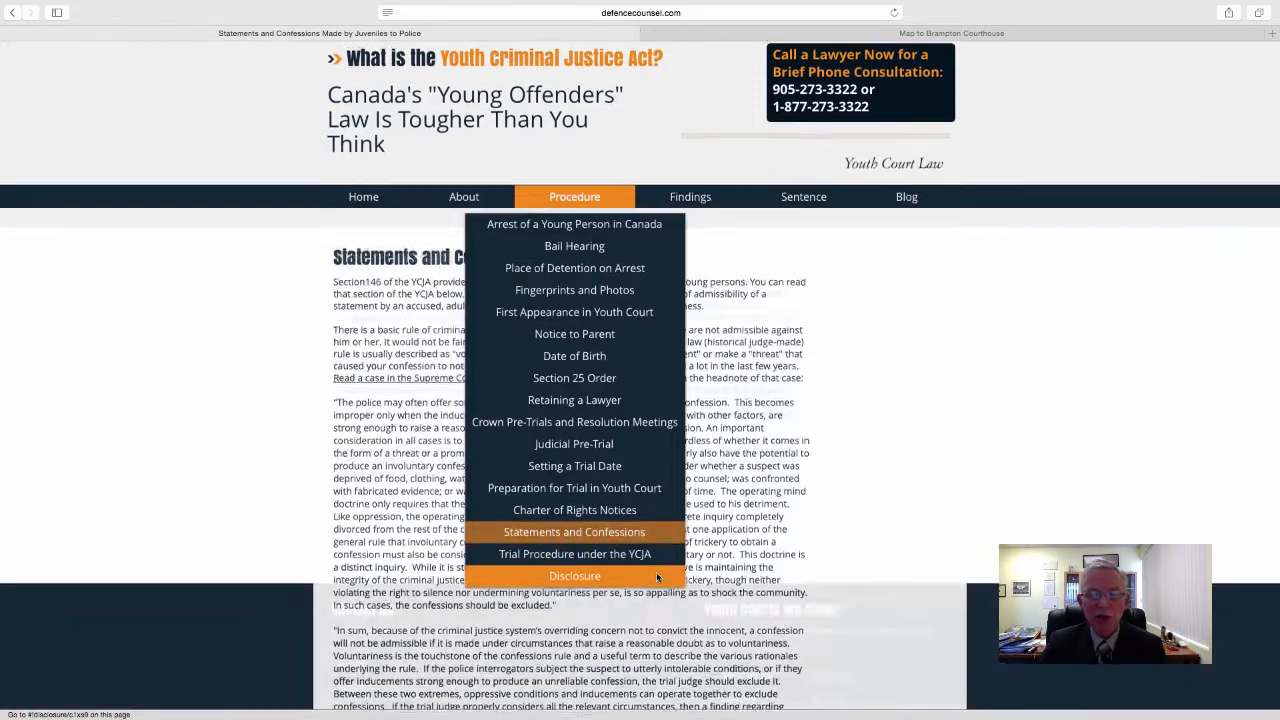
click(574, 575)
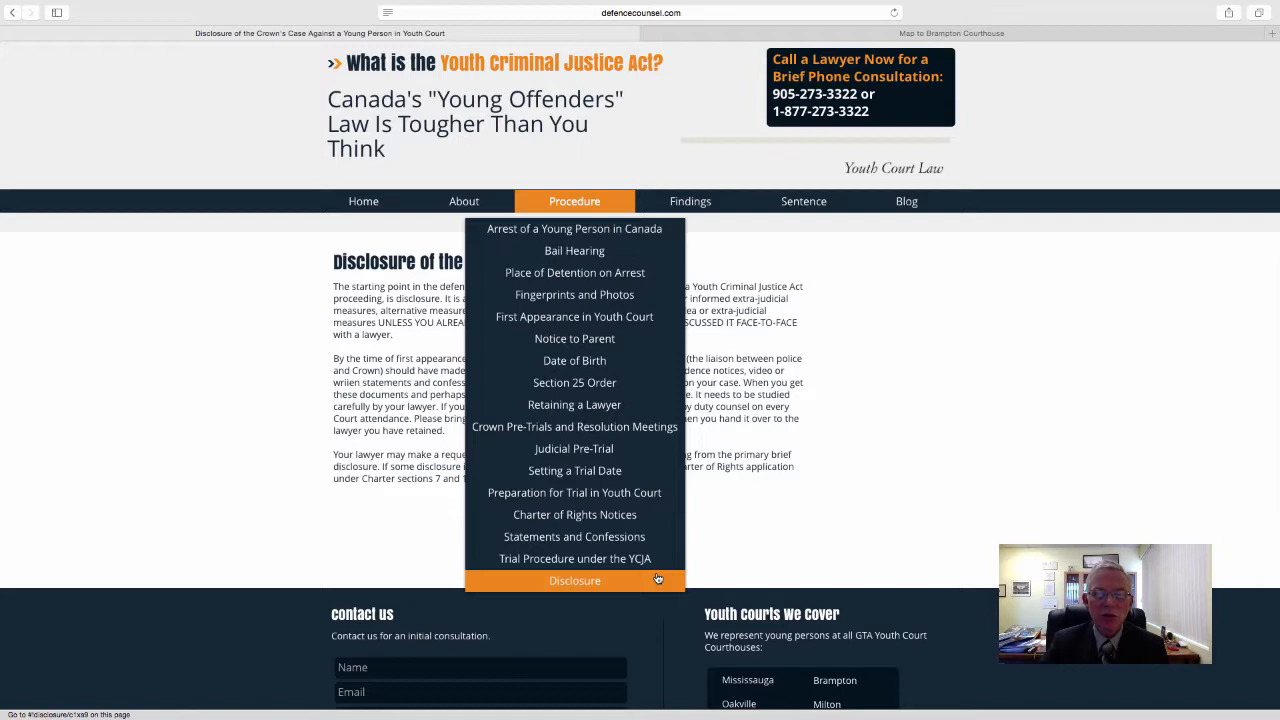
click(574, 580)
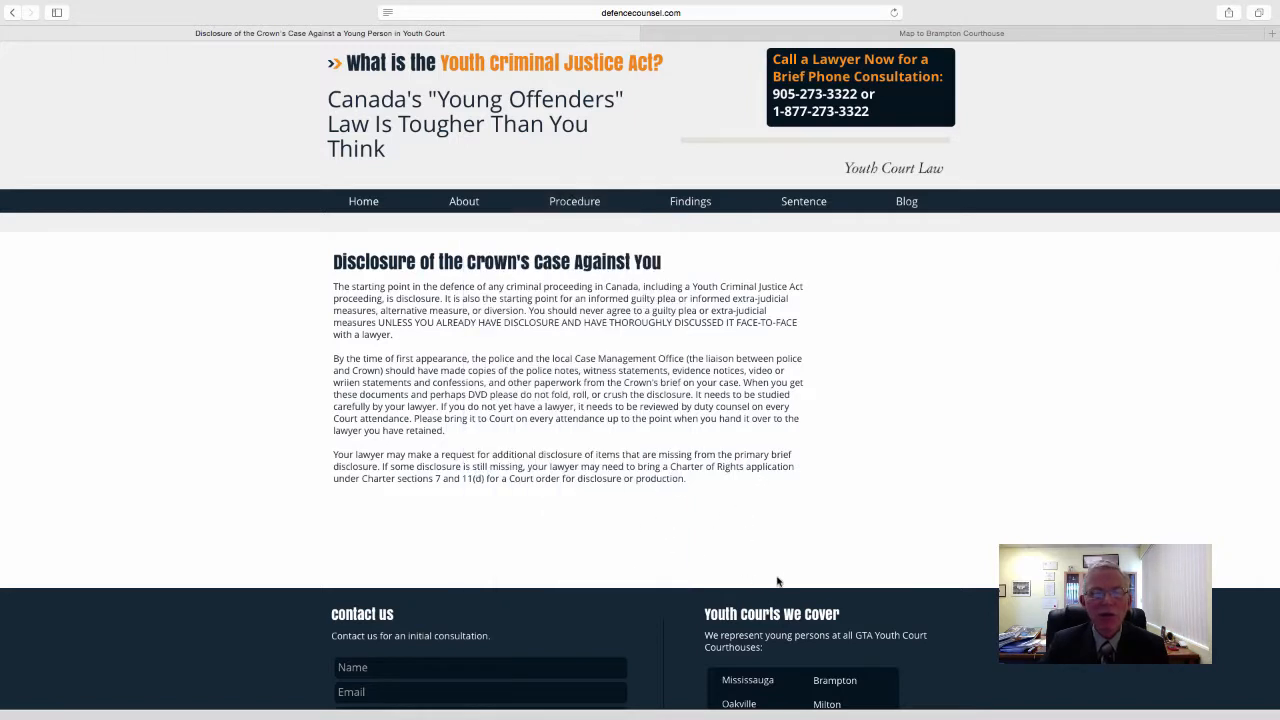
mouse_move(791, 574)
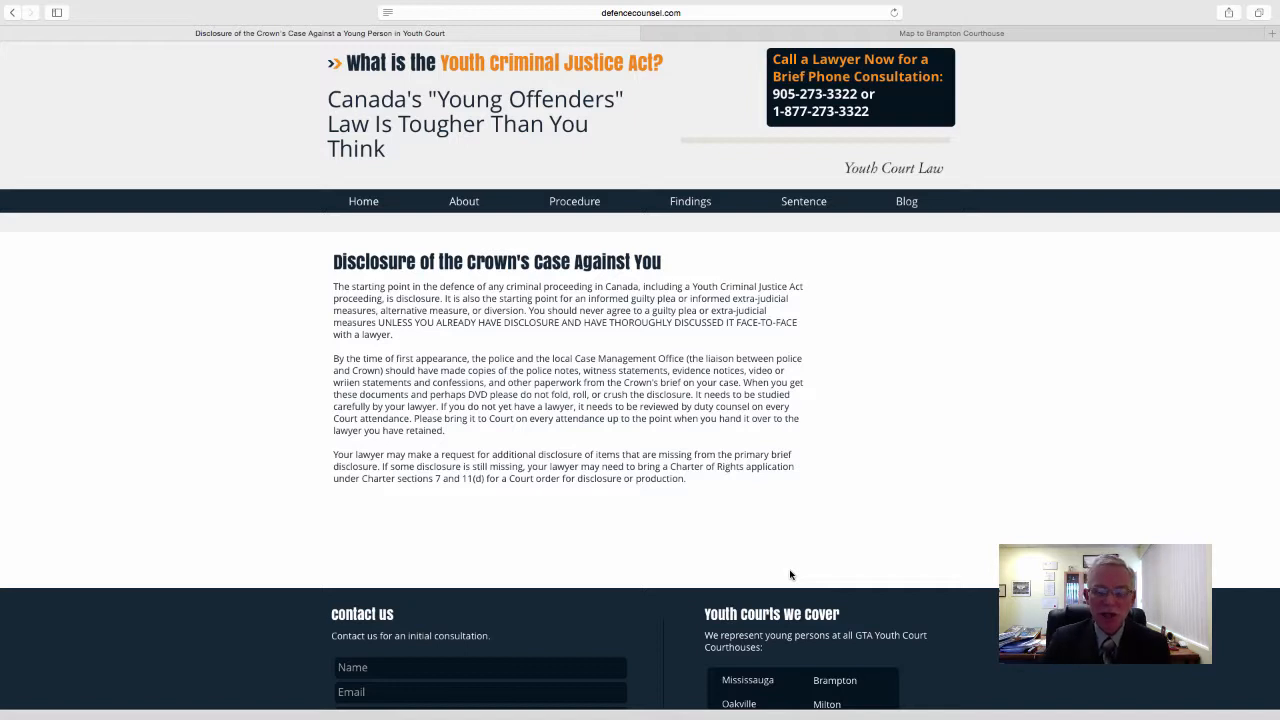
mouse_move(790, 568)
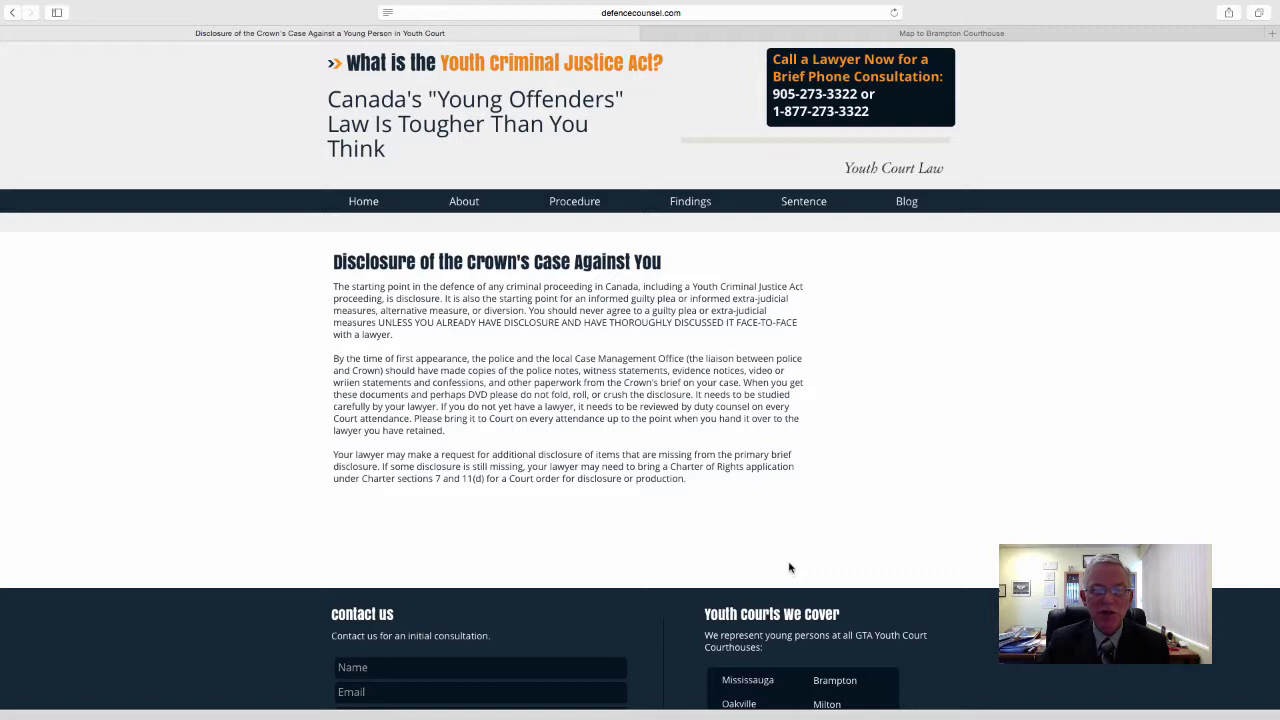
Show the Sentence dropdown listing Age 13 v. Age 15 through Robbery.
click(574, 201)
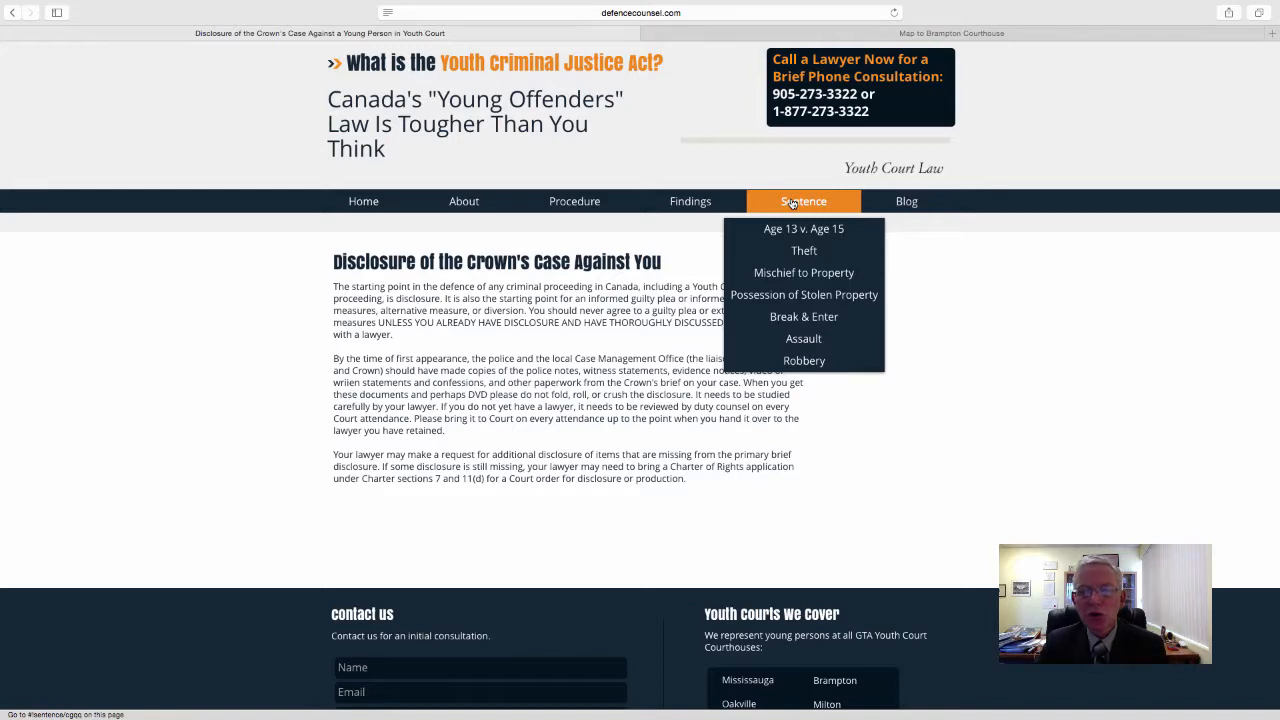
mouse_move(803, 229)
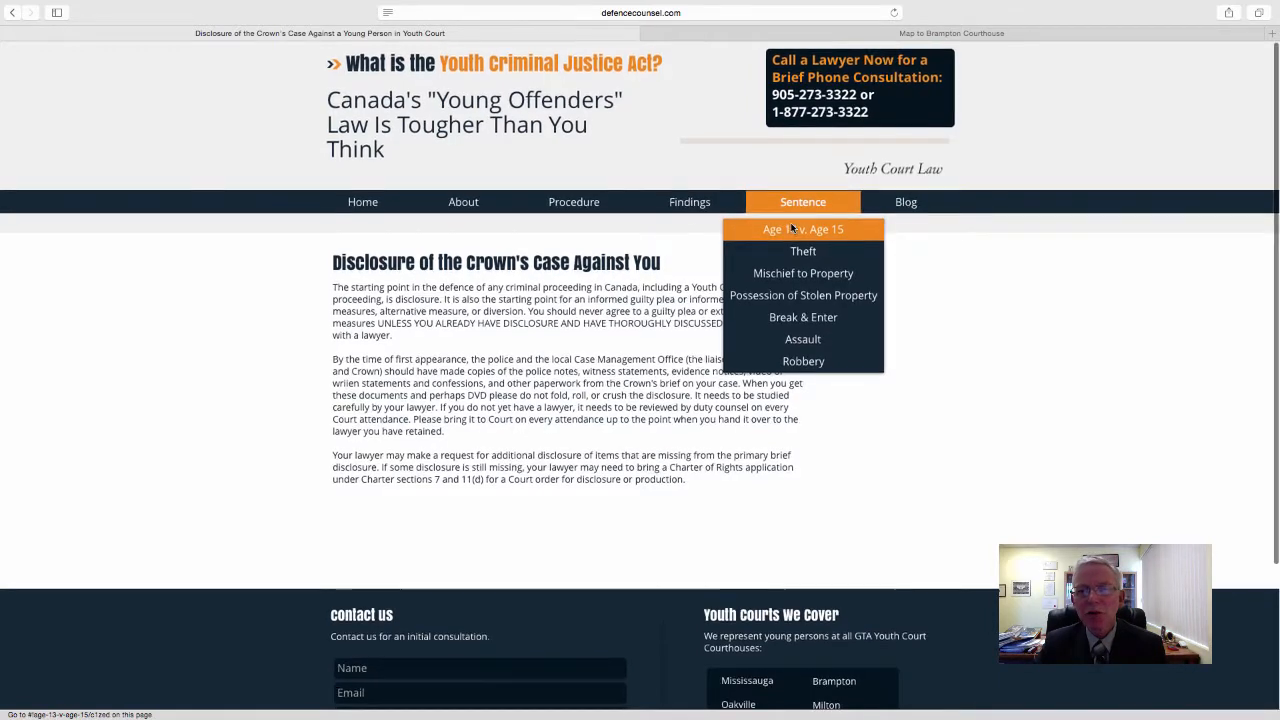
mouse_move(792, 229)
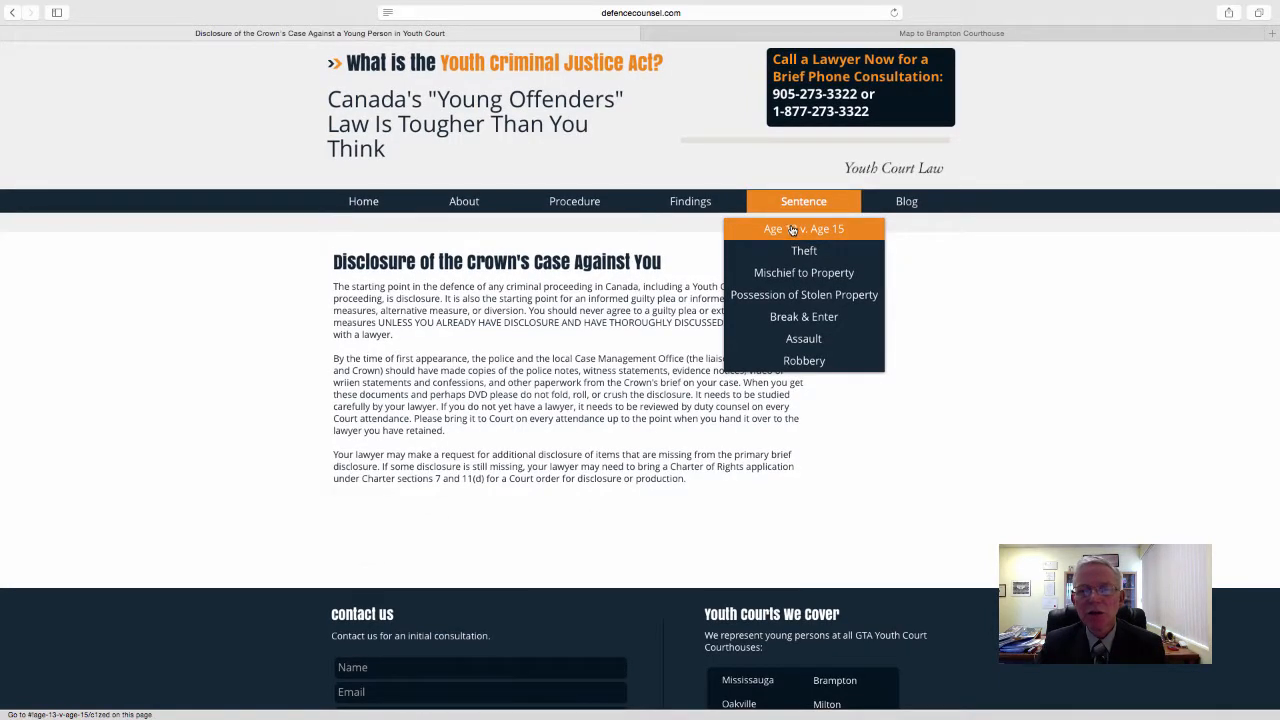
Open Sentence > Age 13 v. Age 15 and scroll through its database categories.
click(804, 228)
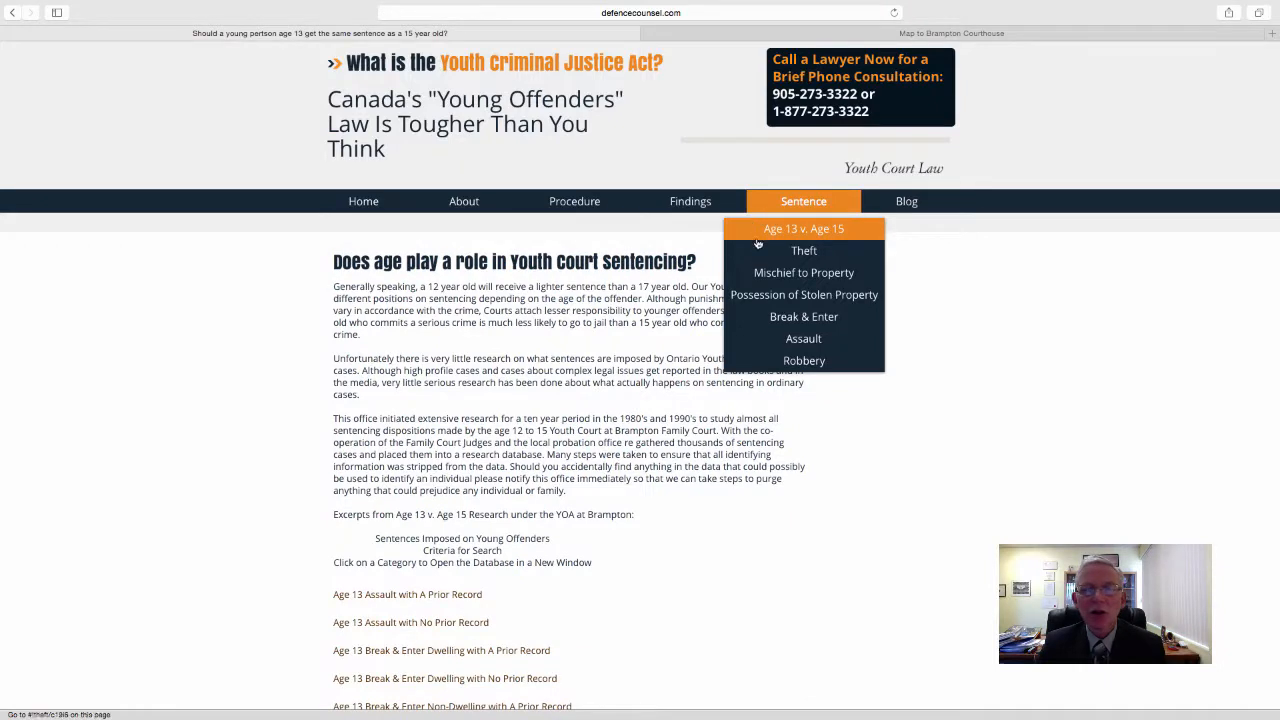
mouse_move(822, 477)
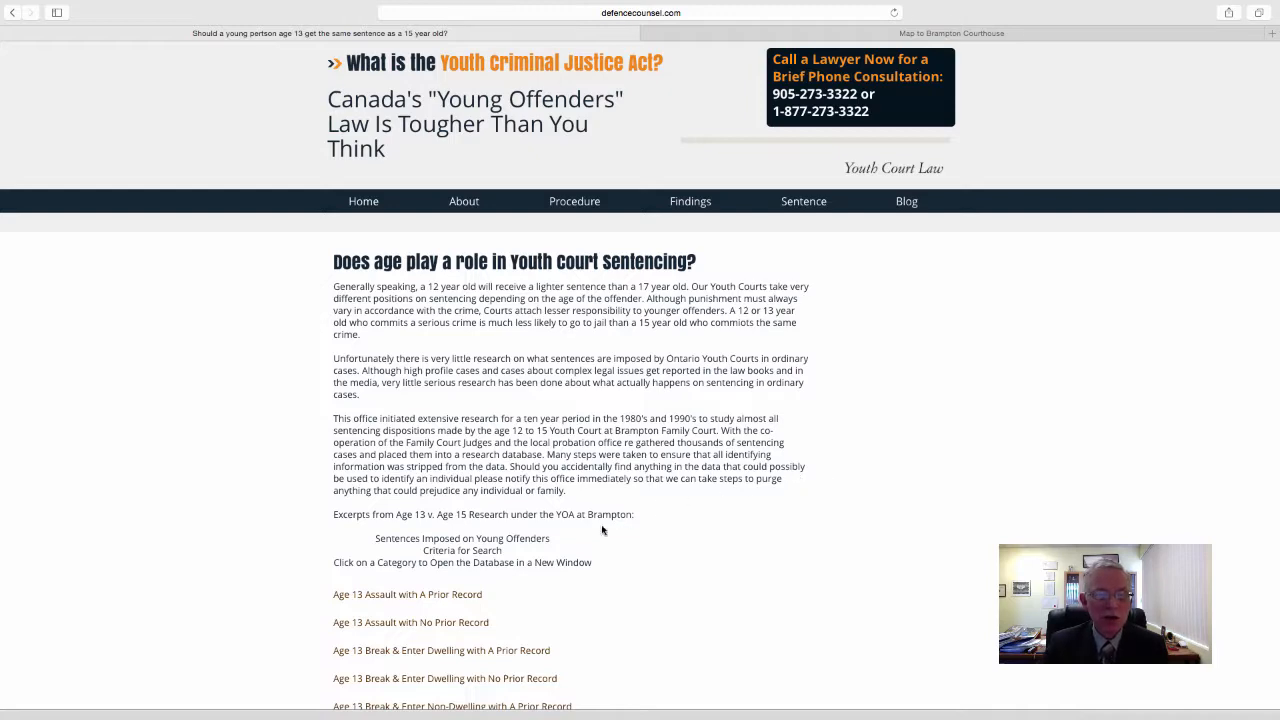
scroll(down, 3)
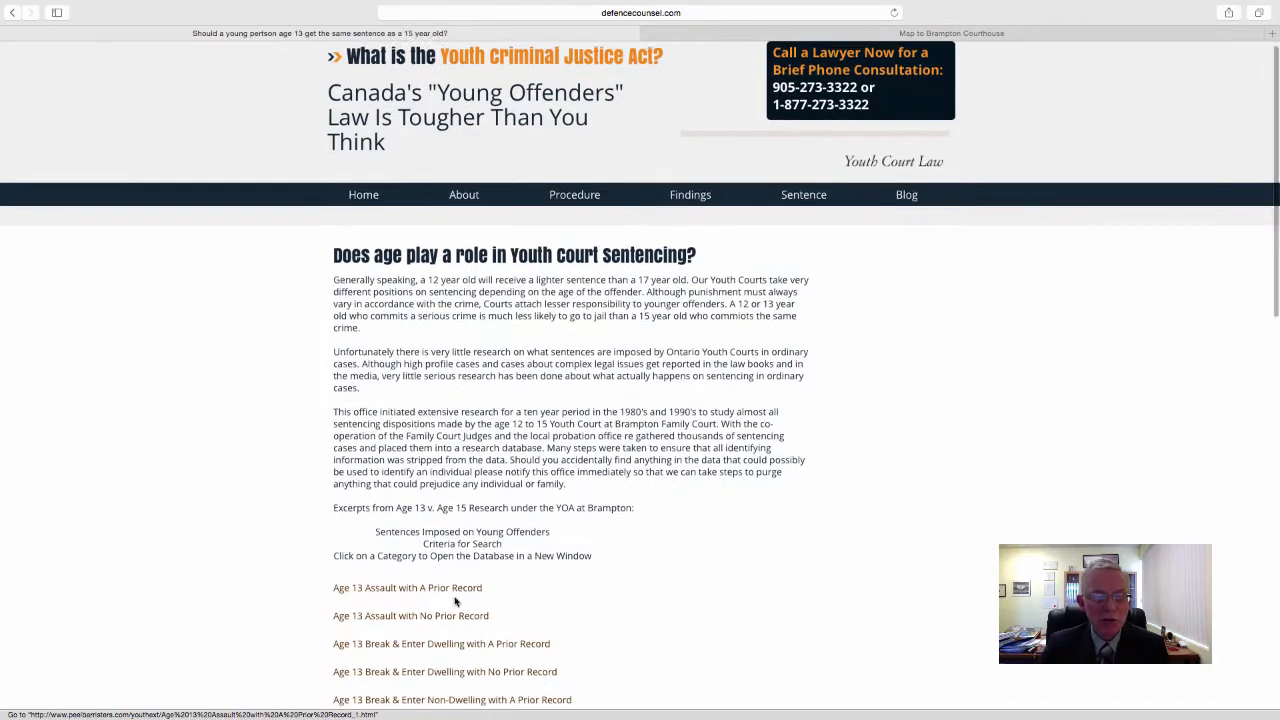
scroll(down, 3)
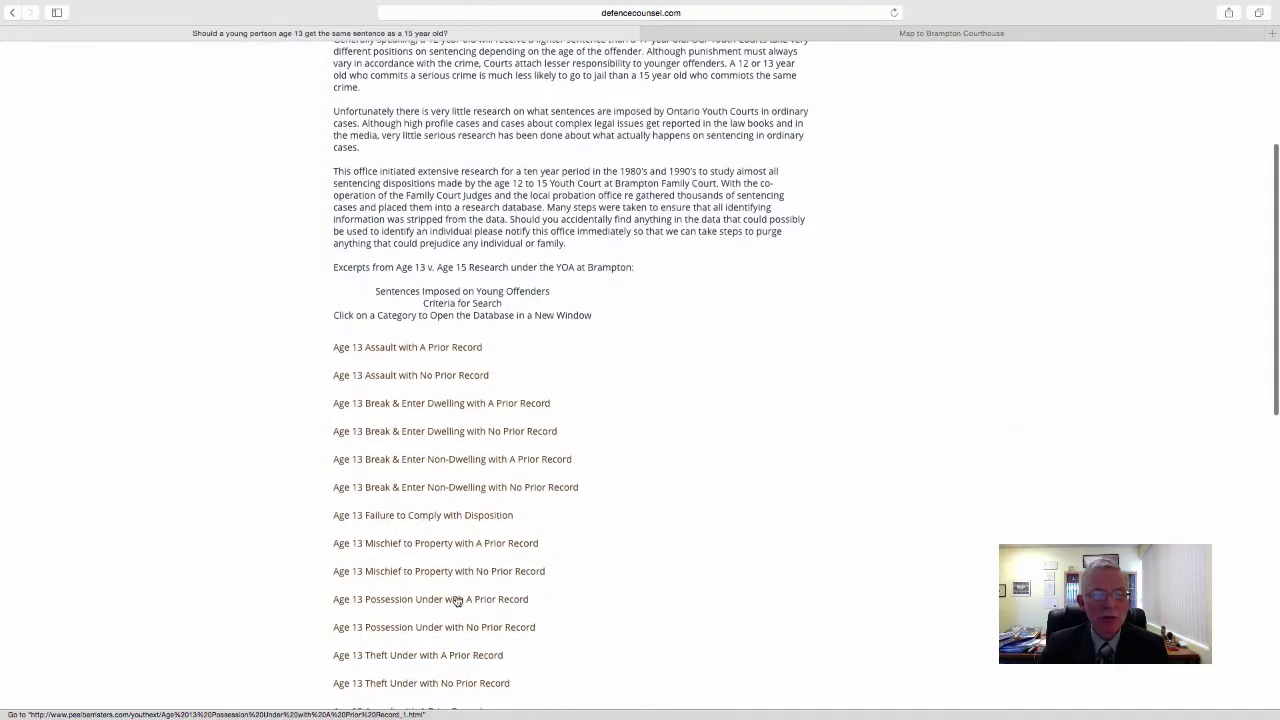
scroll(down, 3)
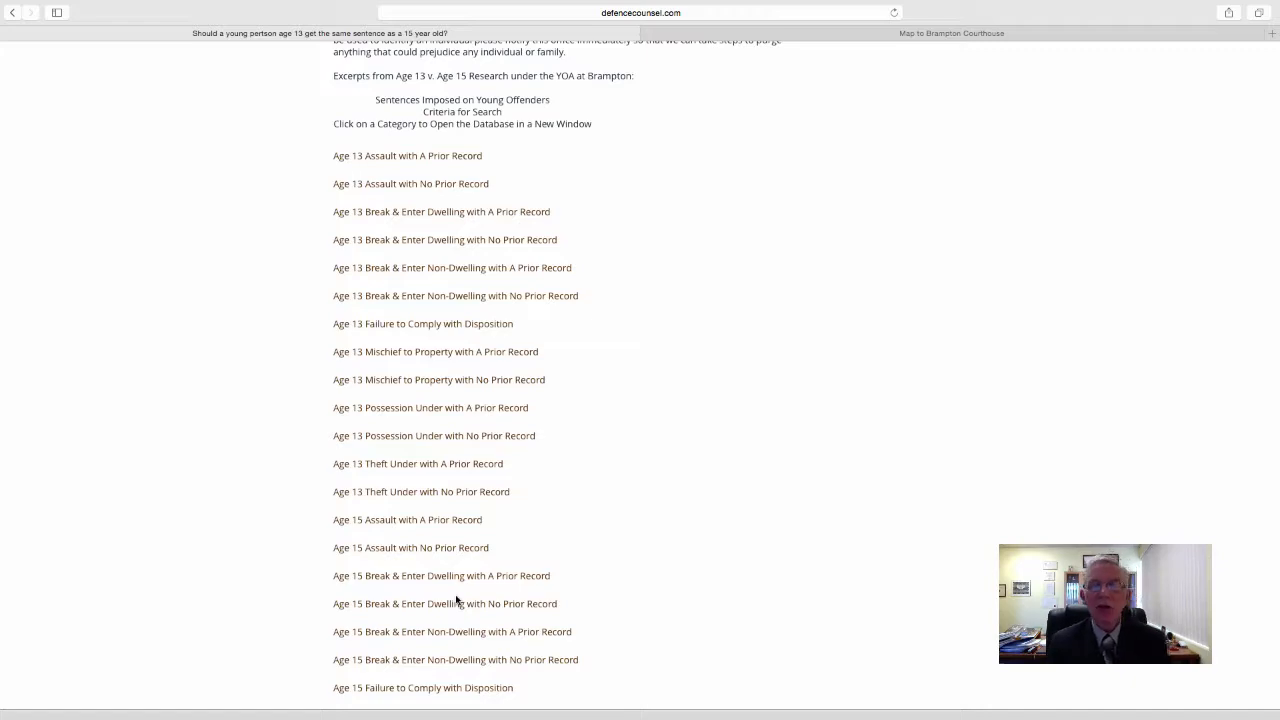
mouse_move(581, 511)
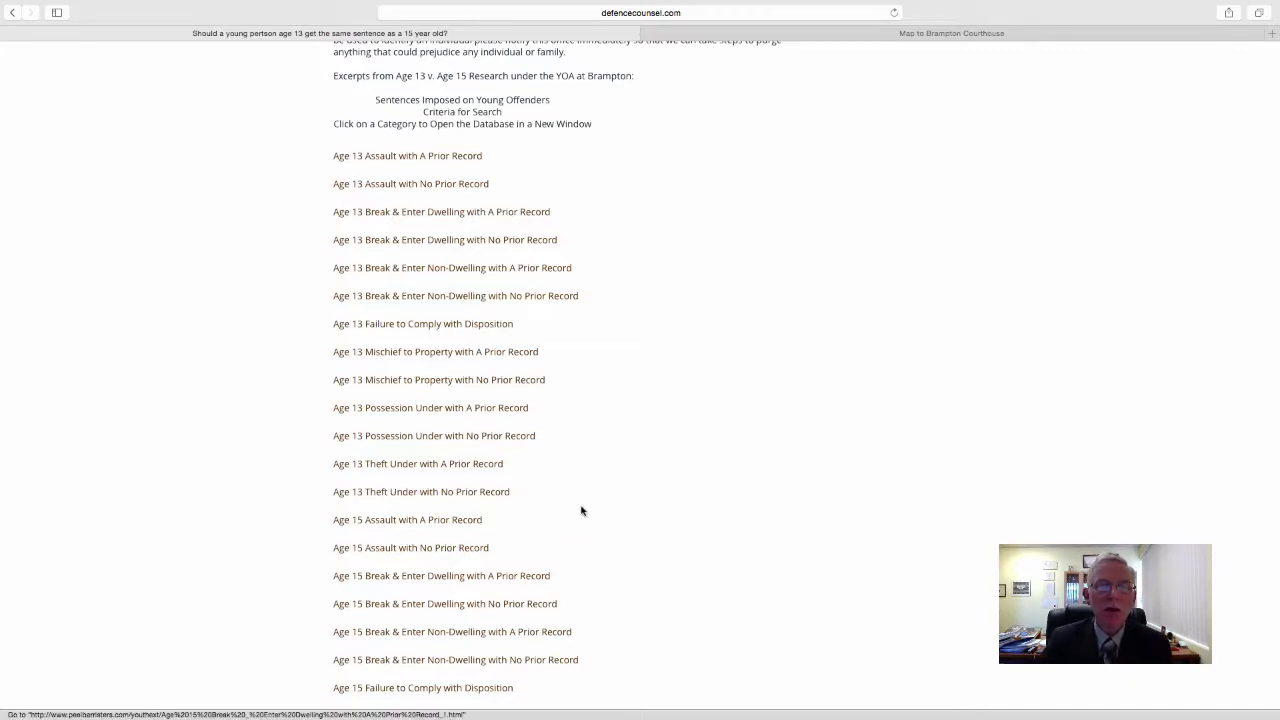
scroll(up, 3)
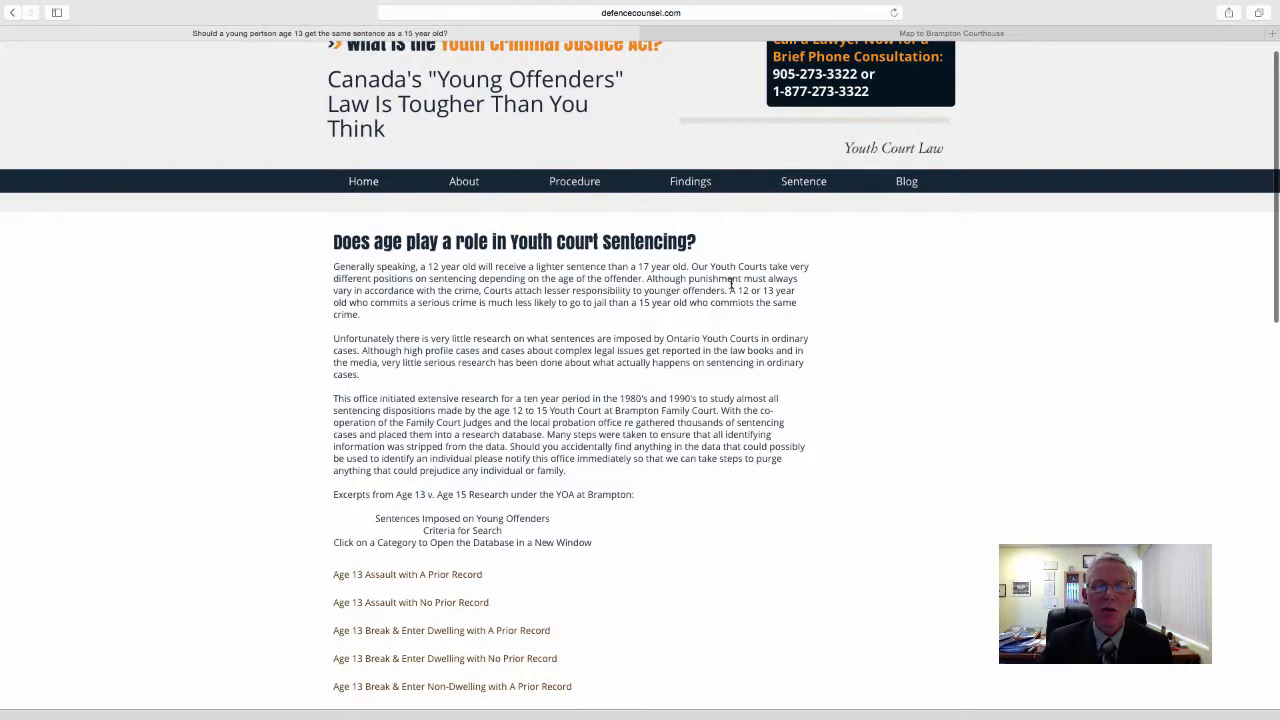
Open the Theft Under and Theft Over sentencing page from the Sentence menu.
click(803, 181)
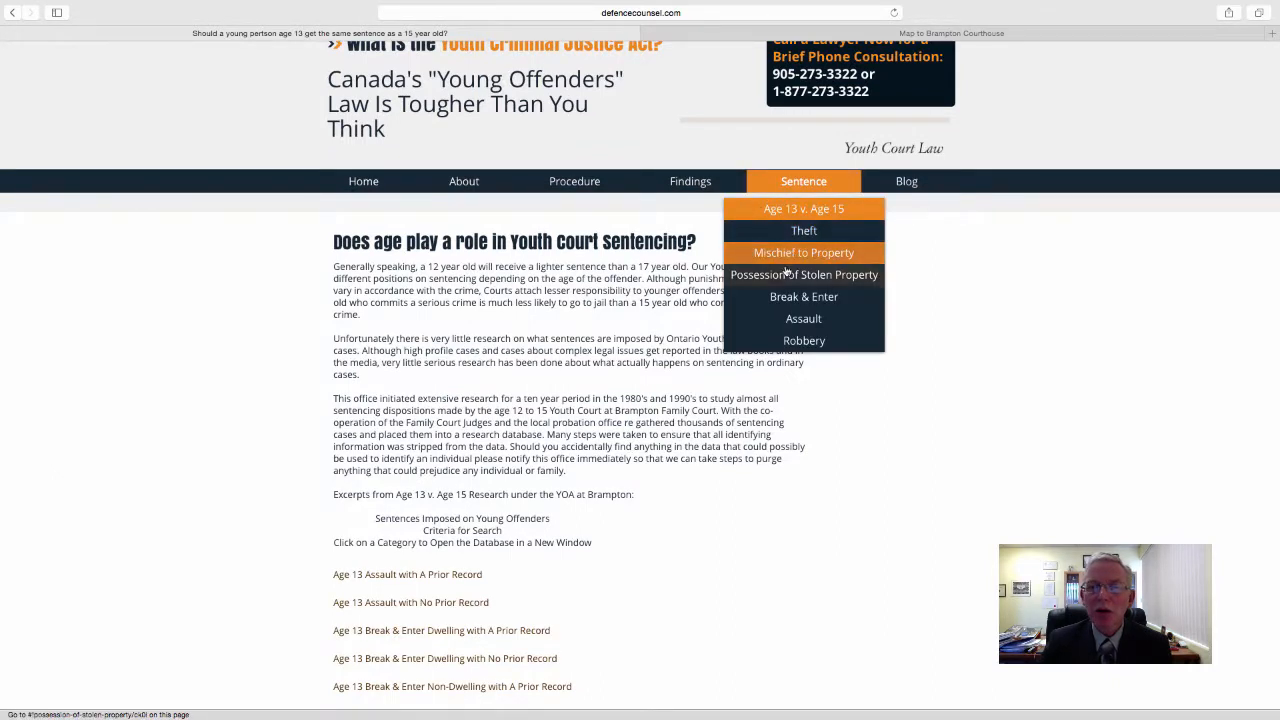
mouse_move(803, 296)
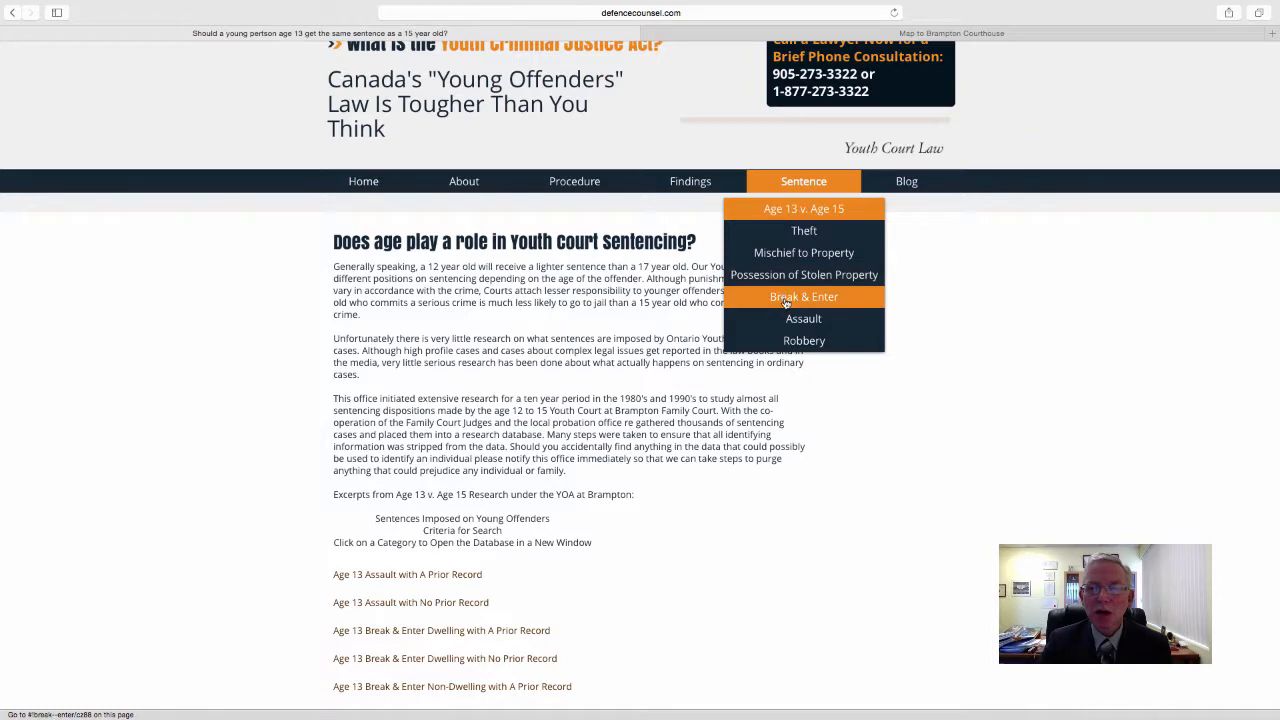
mouse_move(804, 340)
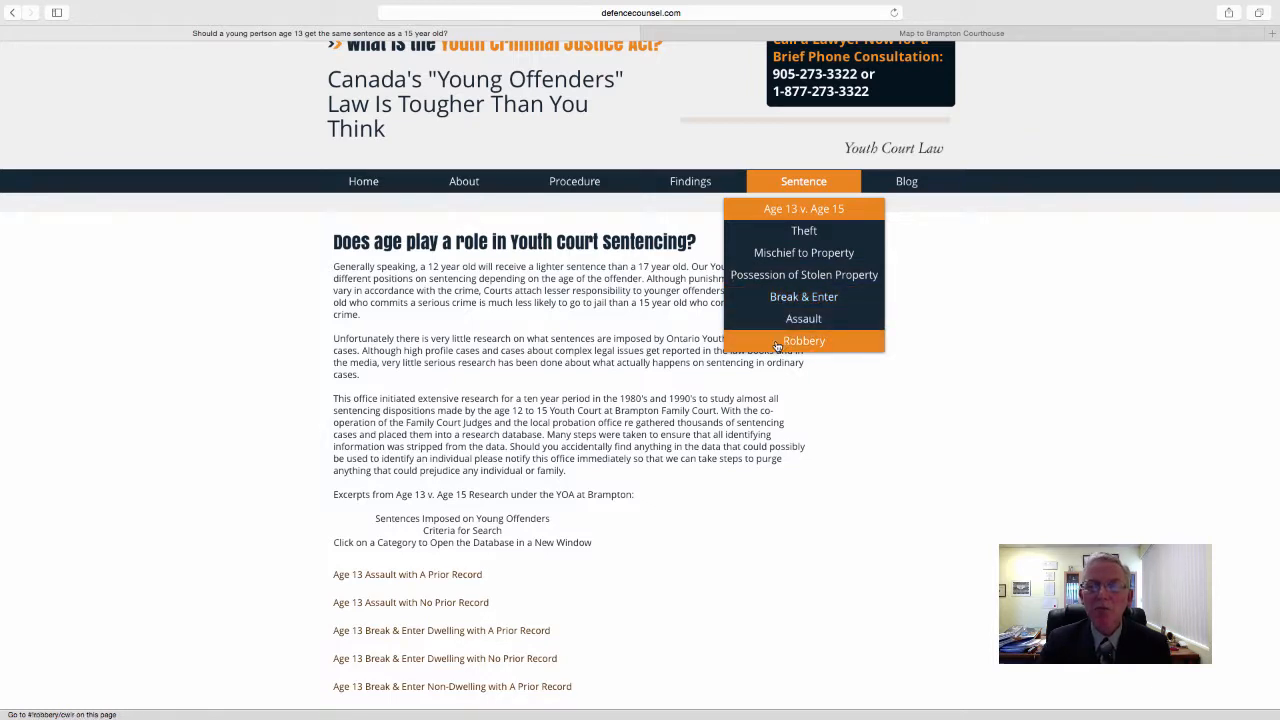
mouse_move(803, 230)
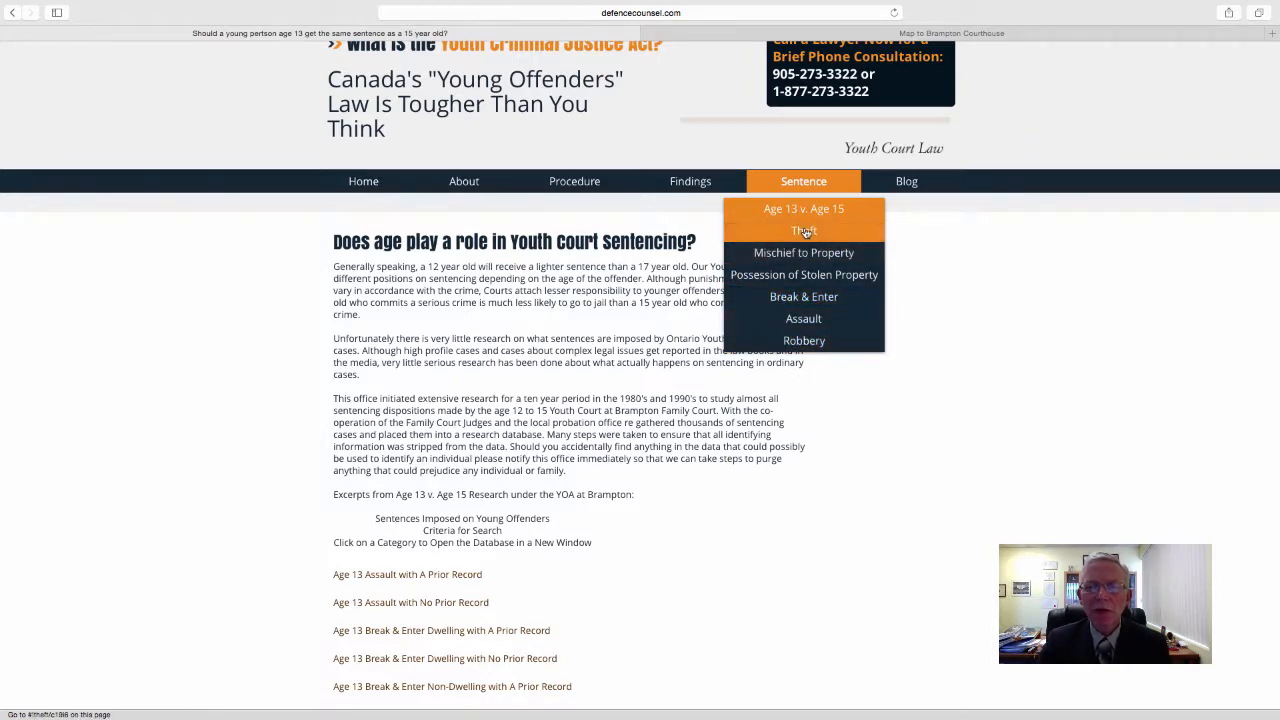
click(803, 231)
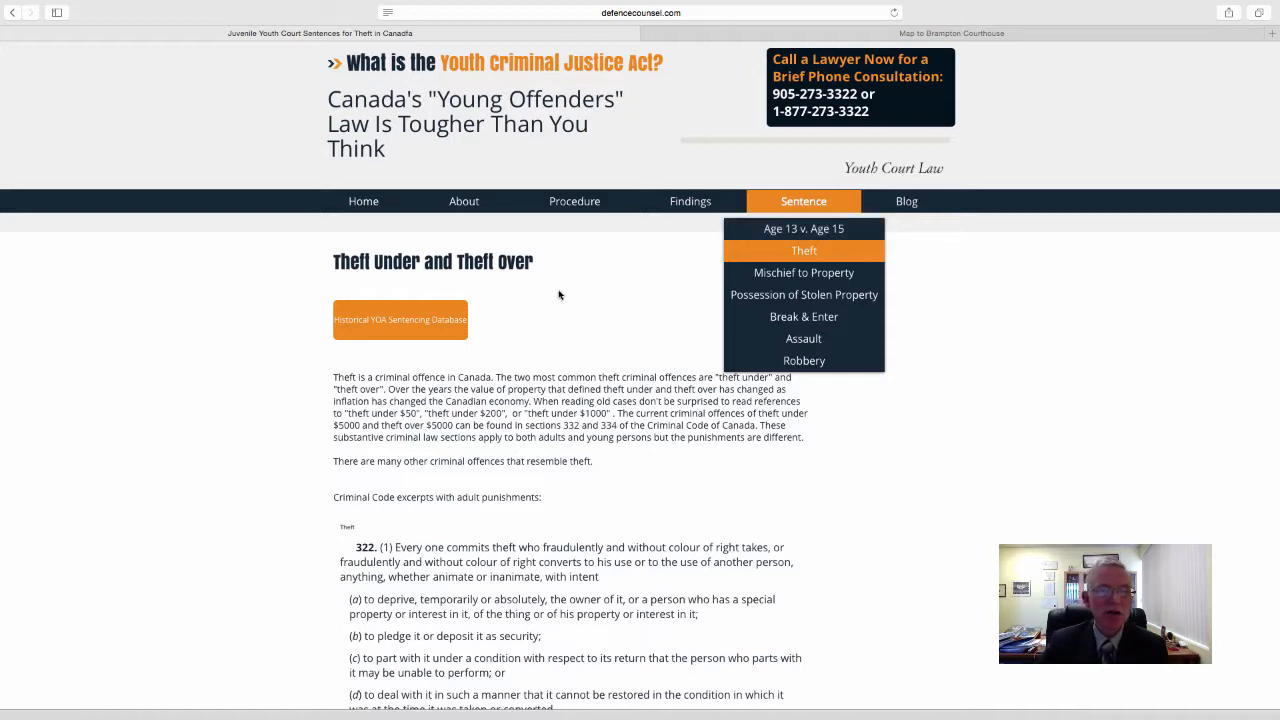
mouse_move(434, 322)
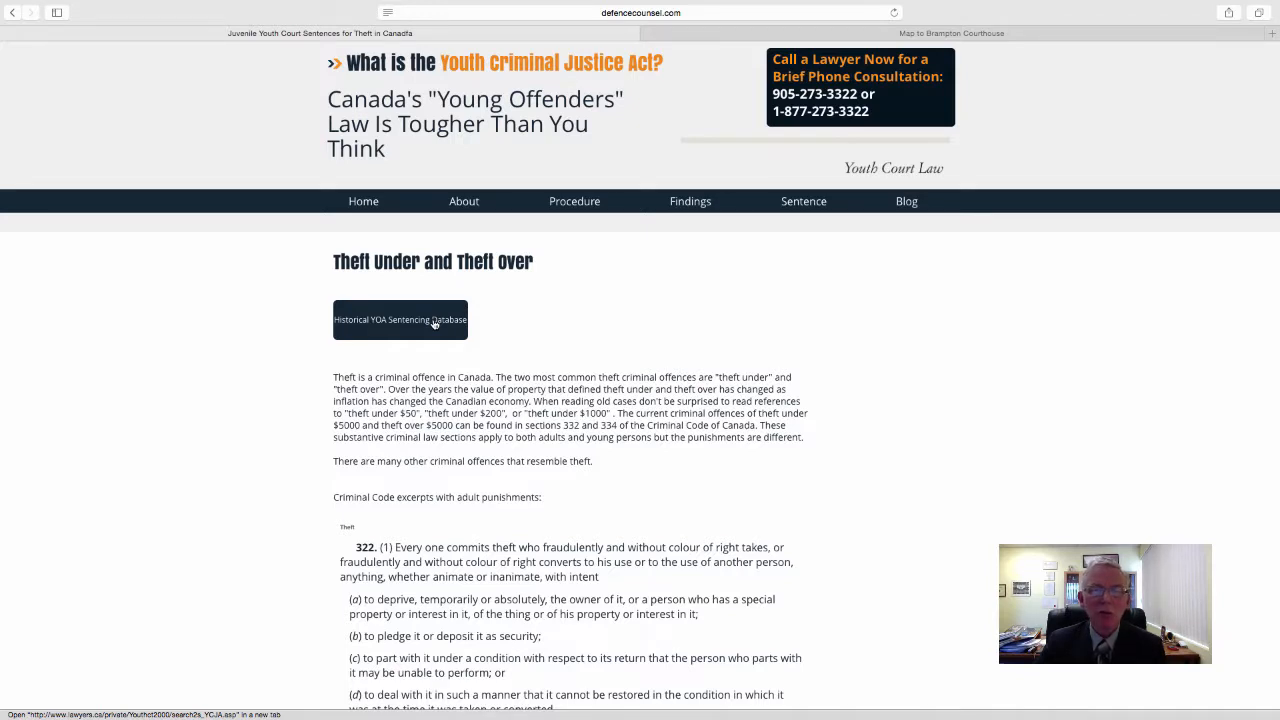
mouse_move(592, 301)
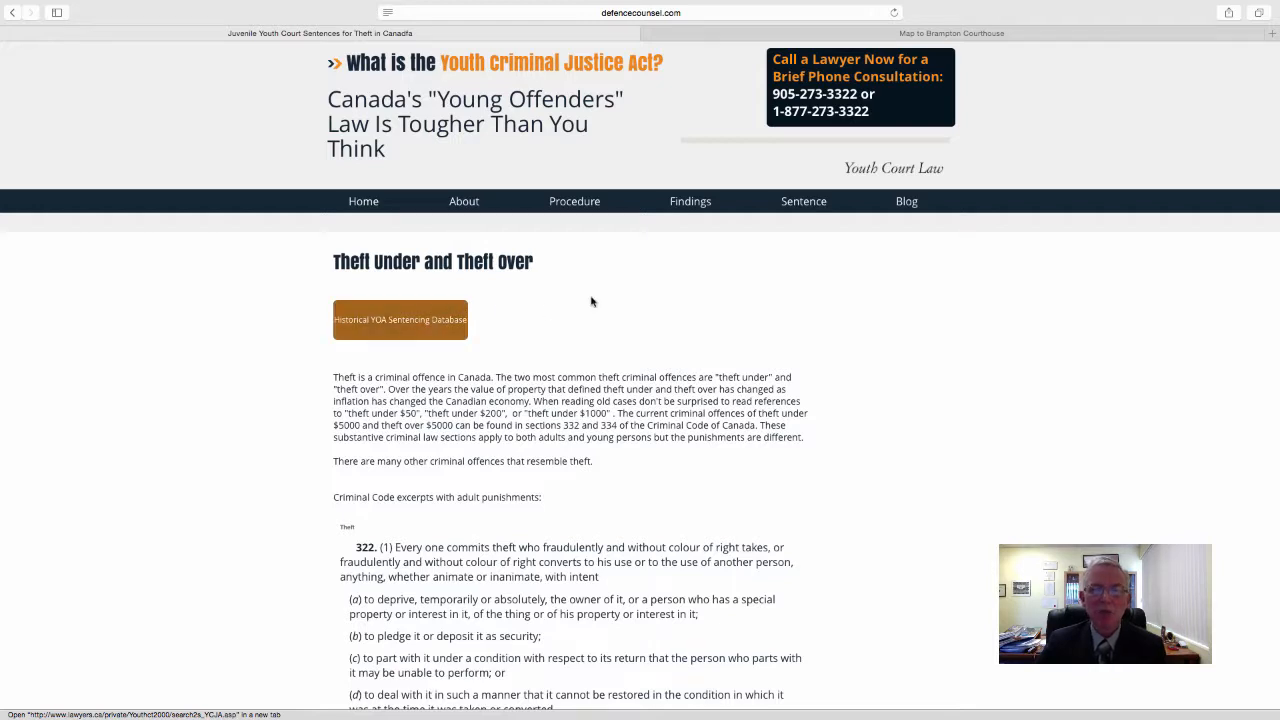
mouse_move(872, 210)
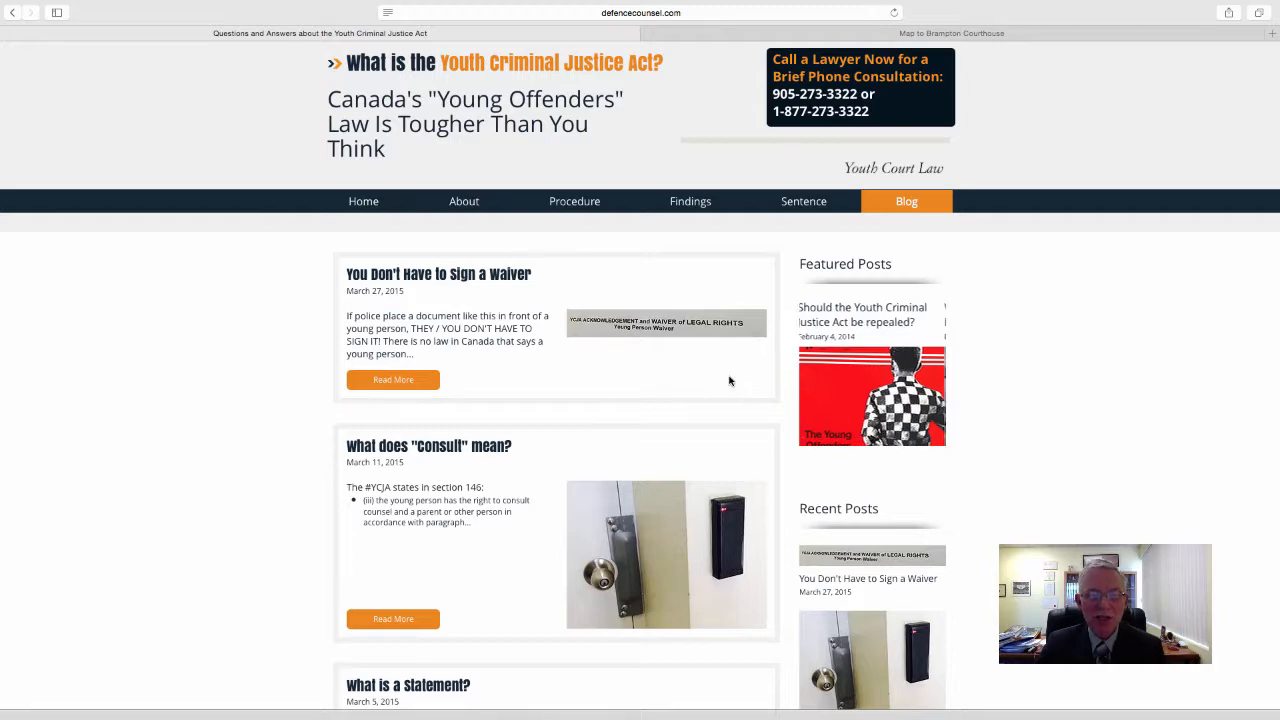
Scroll down the blog post list toward 'Call Lawyer About Interrogation Strategies'.
scroll(down, 3)
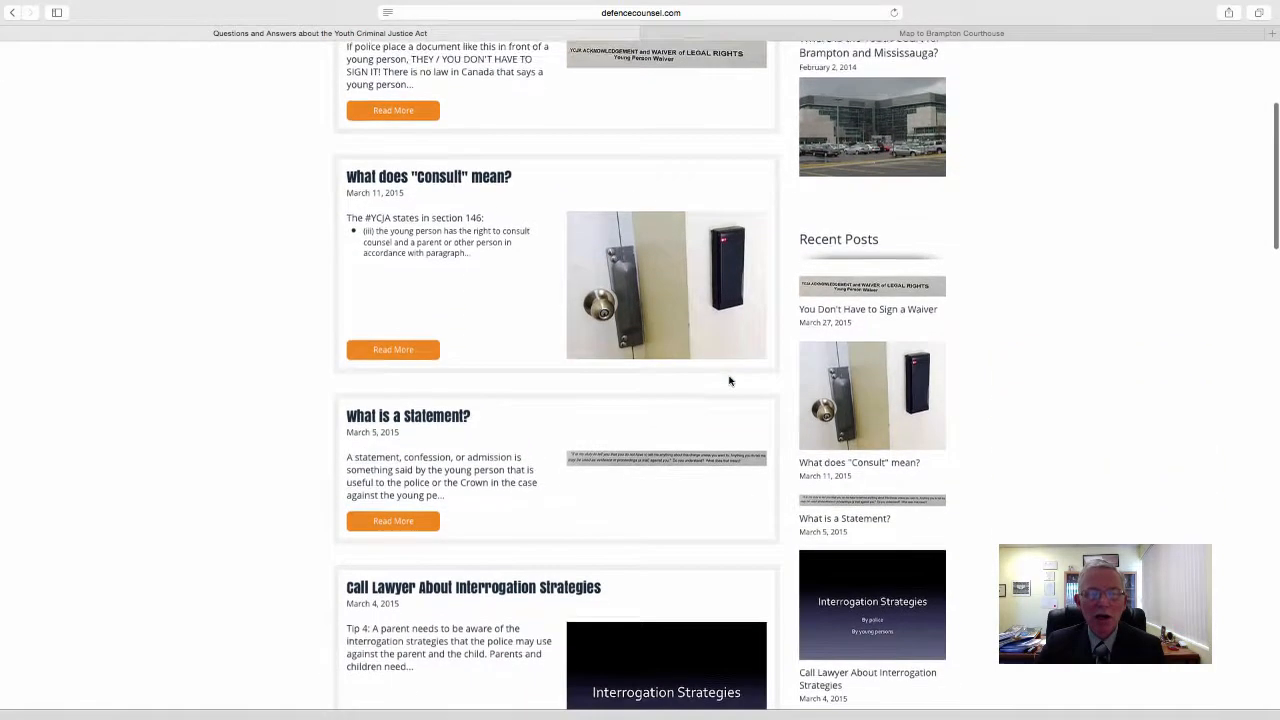
scroll(down, 3)
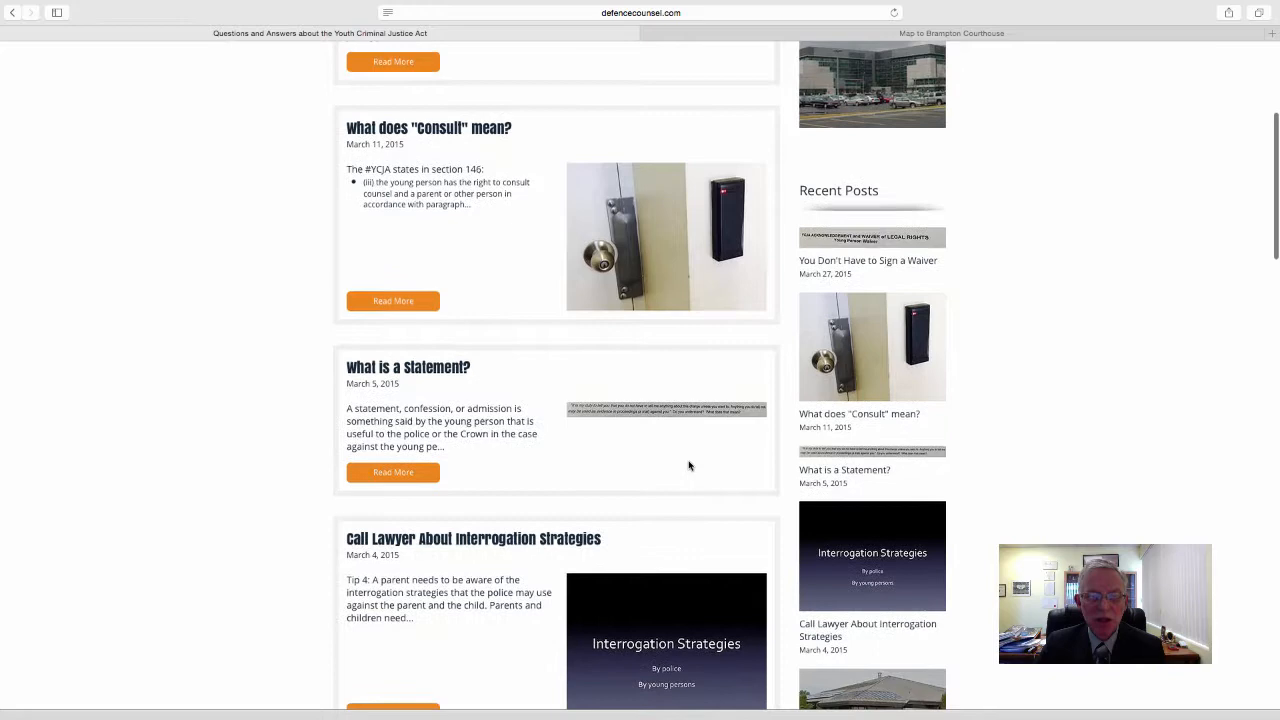
scroll(down, 3)
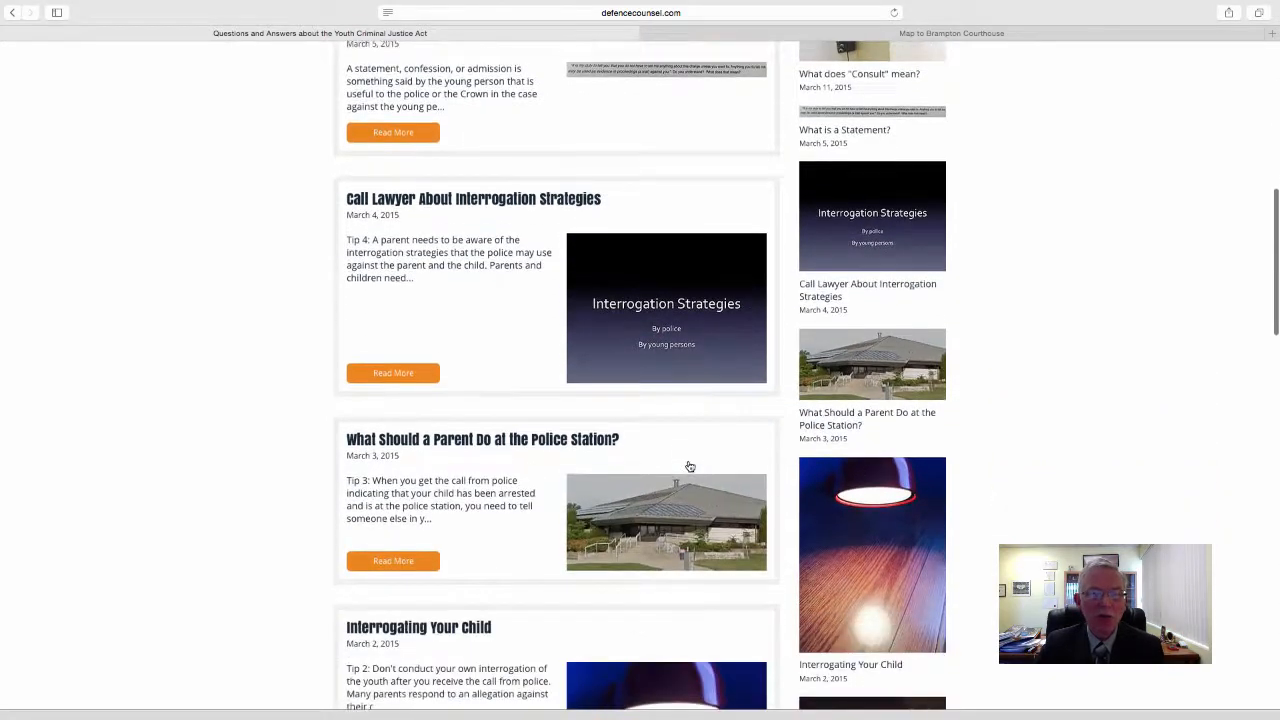
scroll(down, 3)
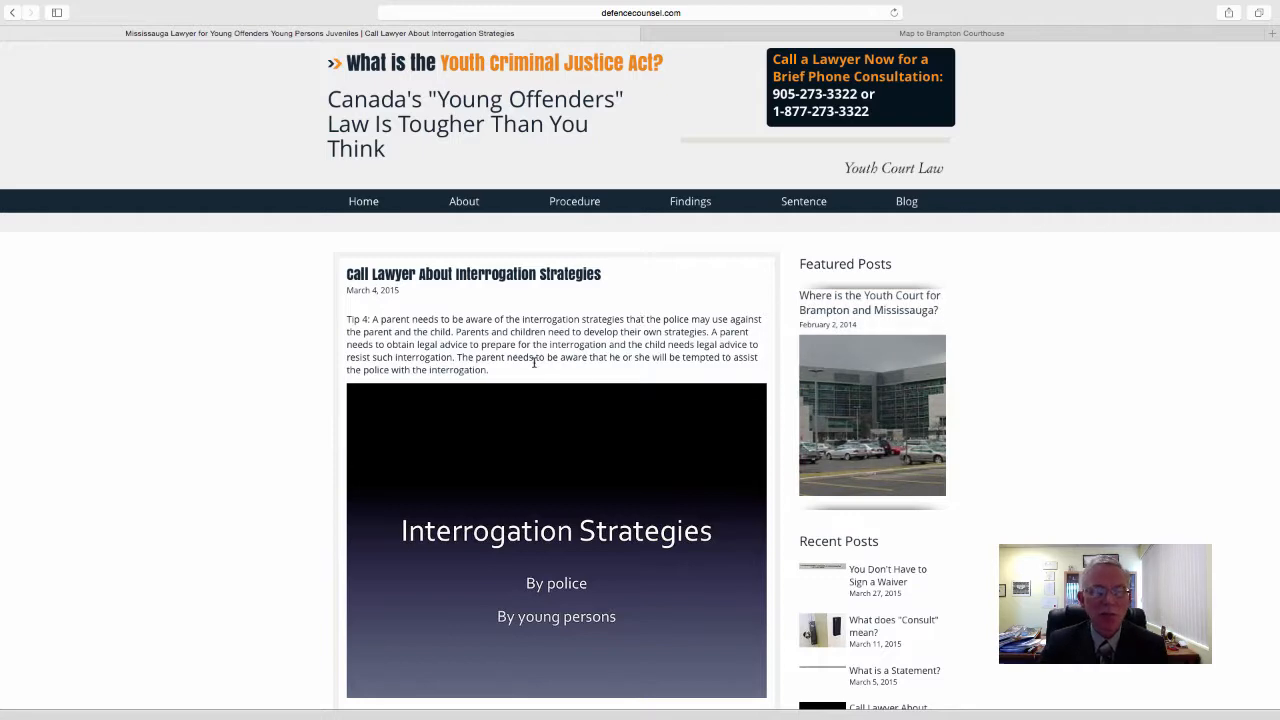
Scroll the interrogation post past the 21 police techniques and ten young-person strategies to its tags.
scroll(down, 3)
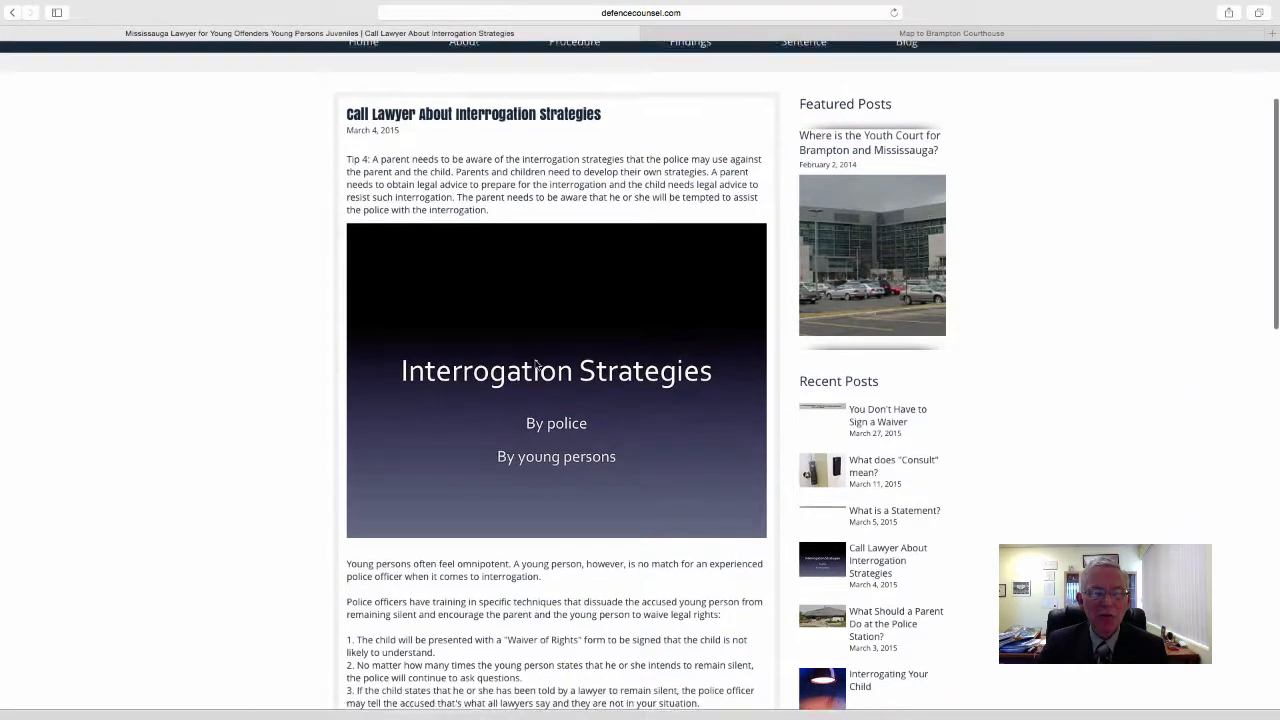
scroll(down, 3)
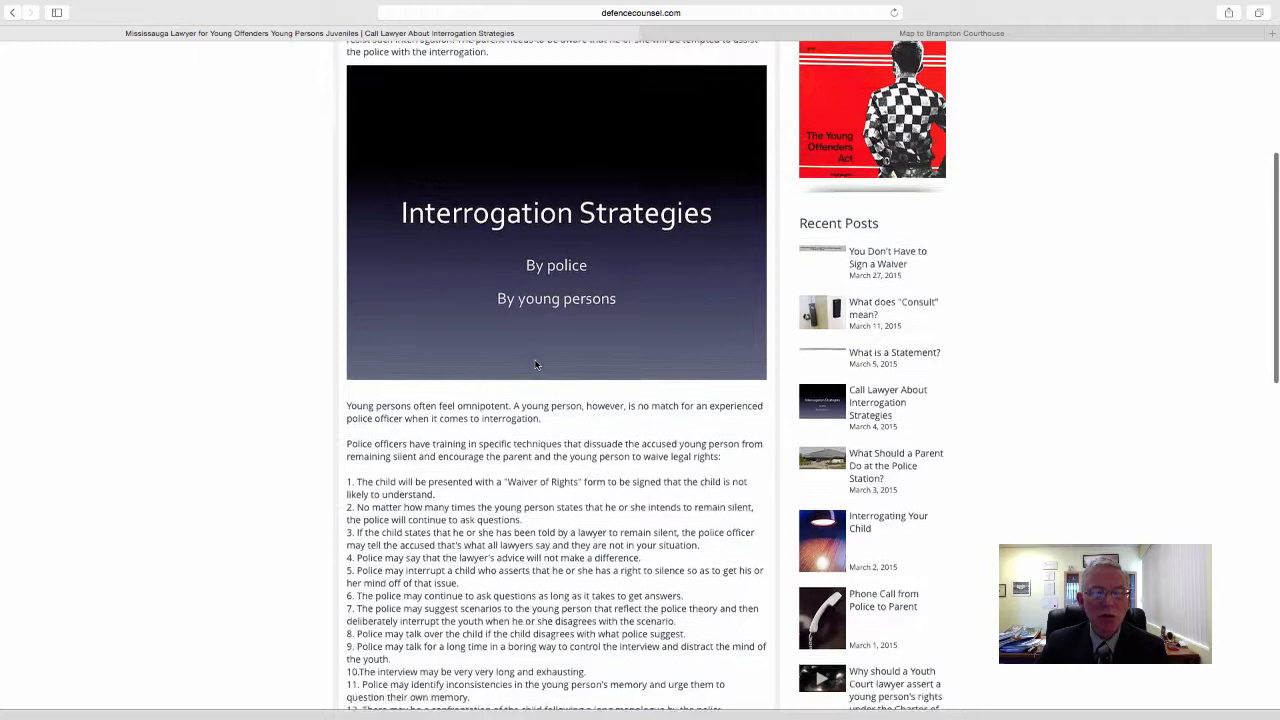
scroll(down, 3)
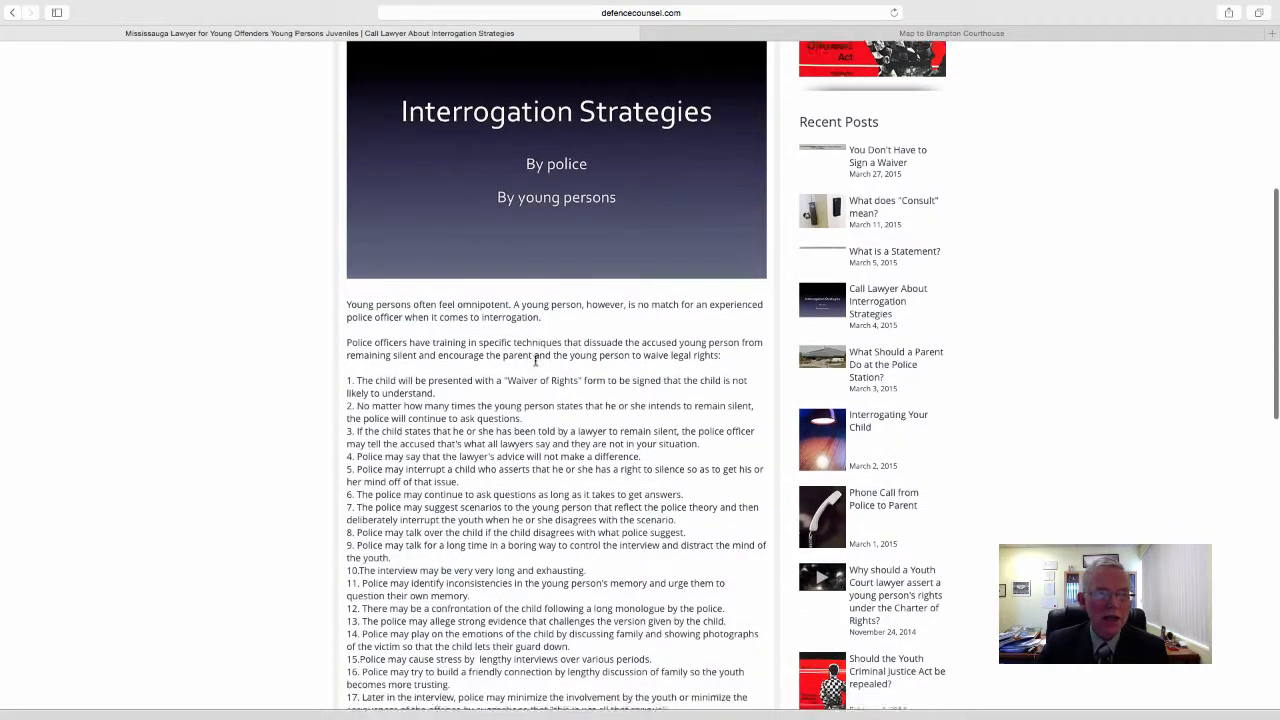
scroll(down, 3)
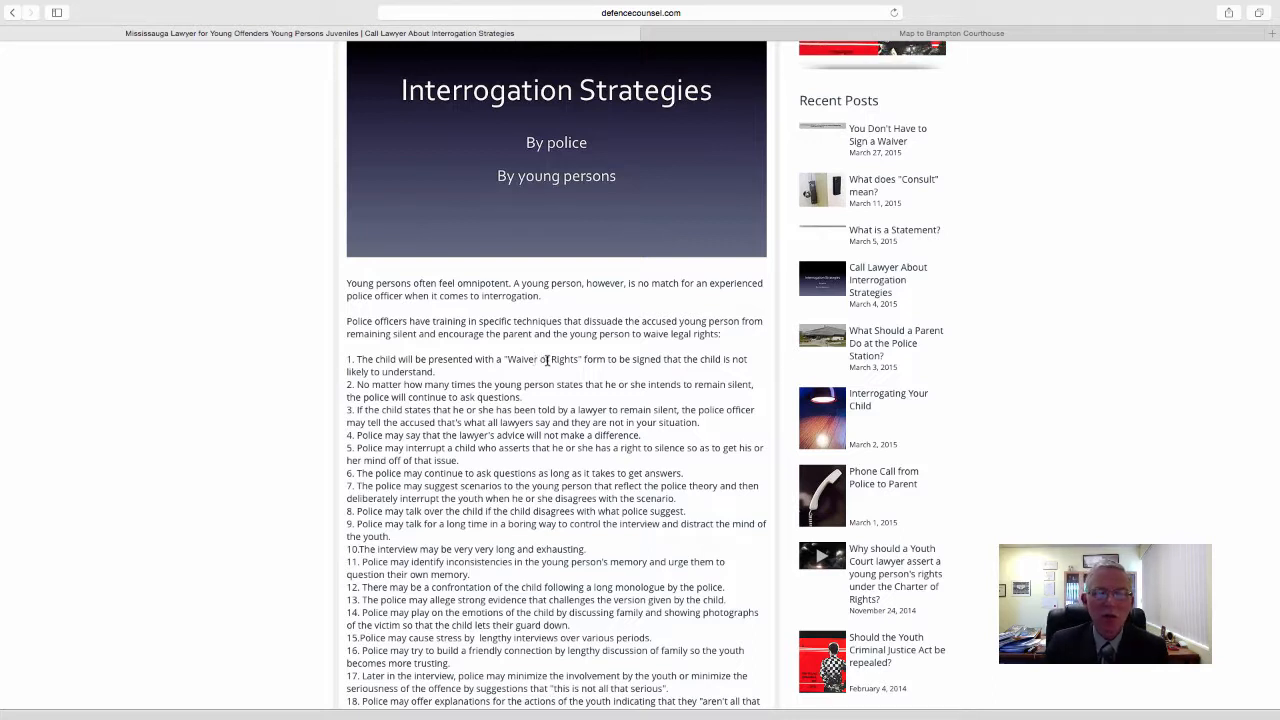
scroll(down, 3)
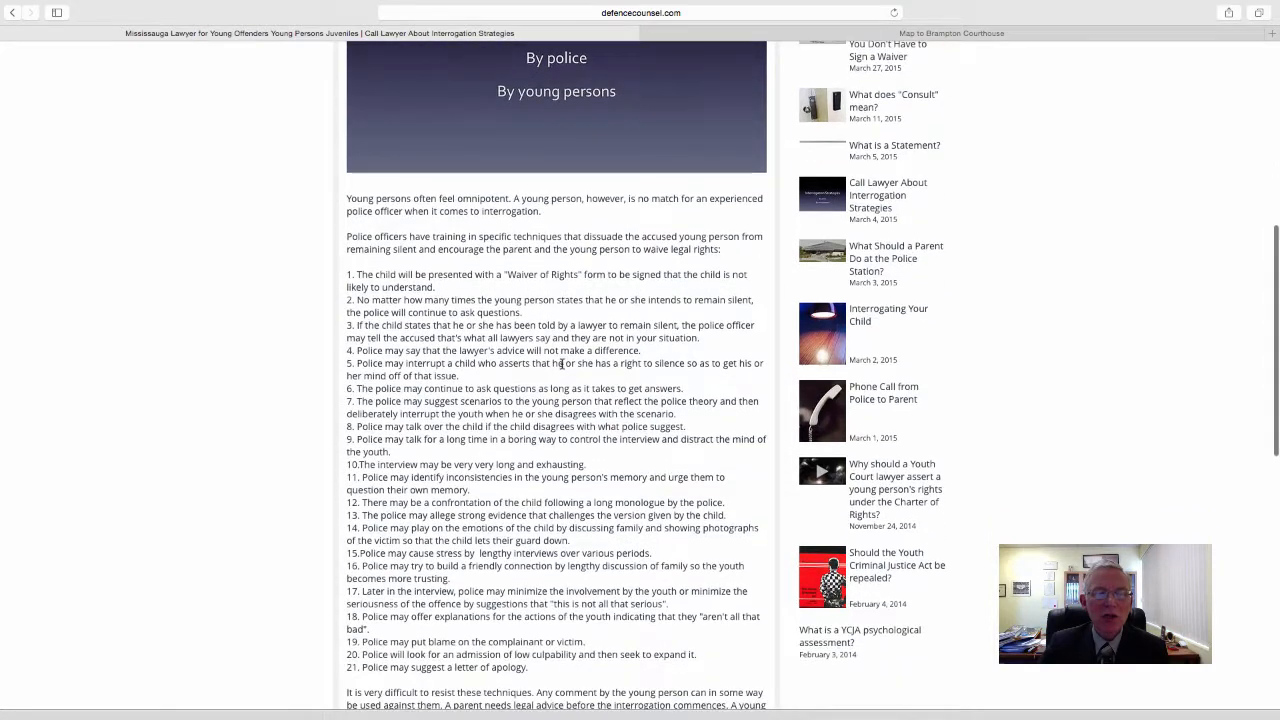
scroll(down, 3)
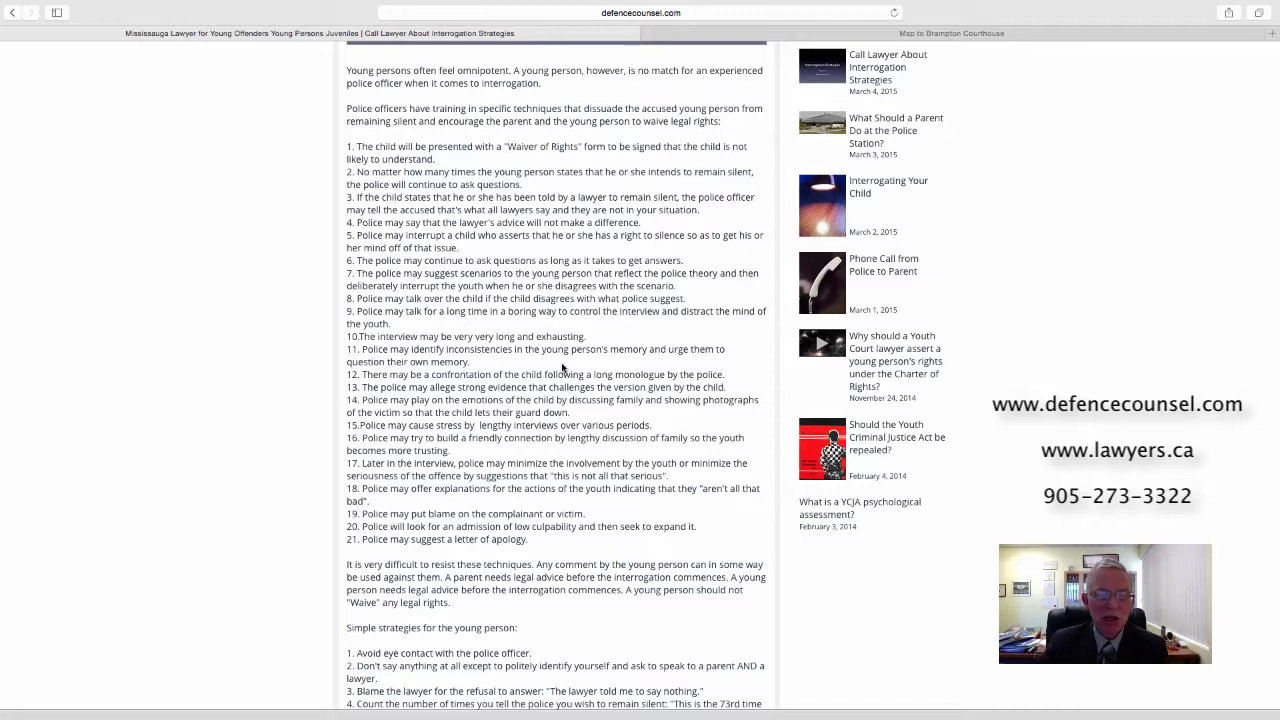
scroll(down, 3)
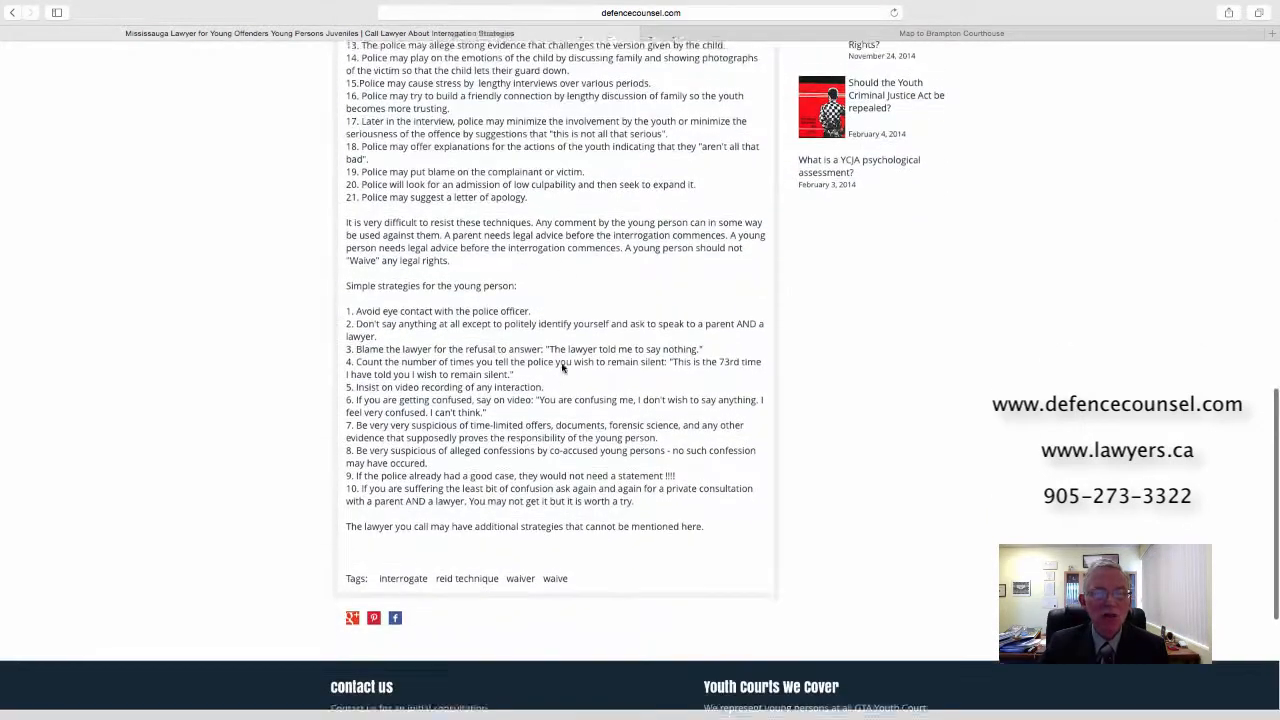
scroll(down, 3)
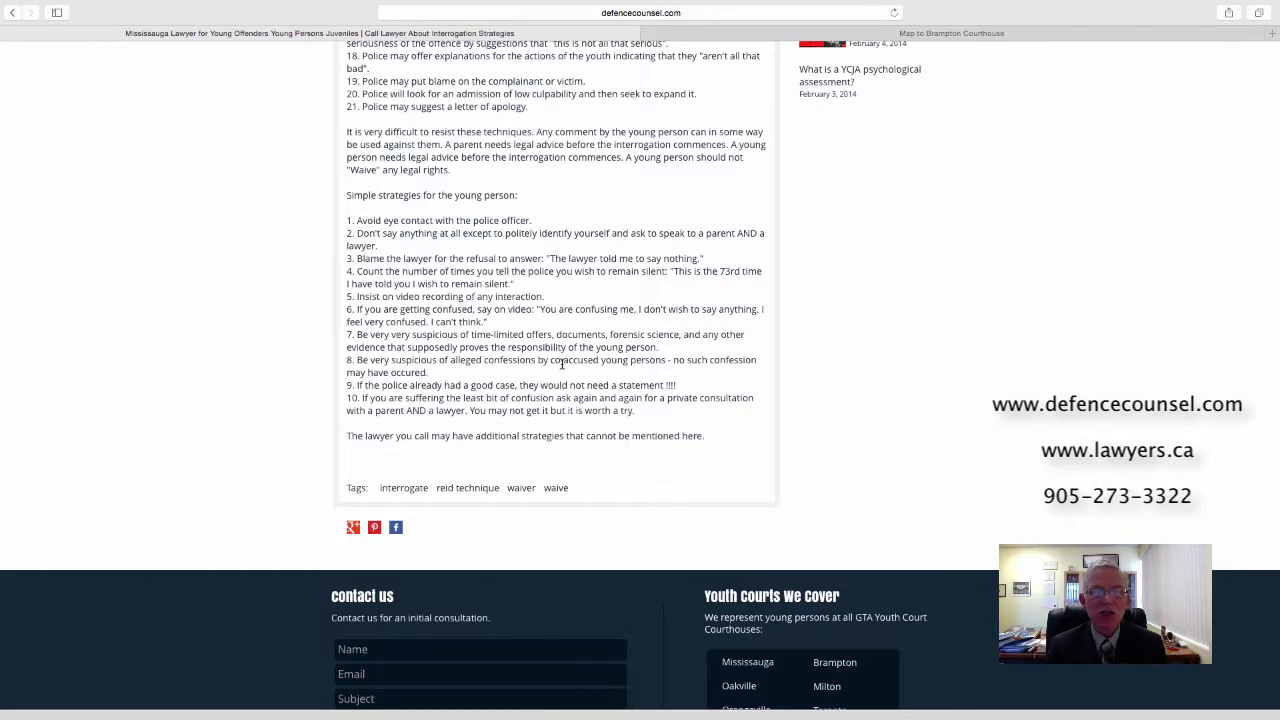